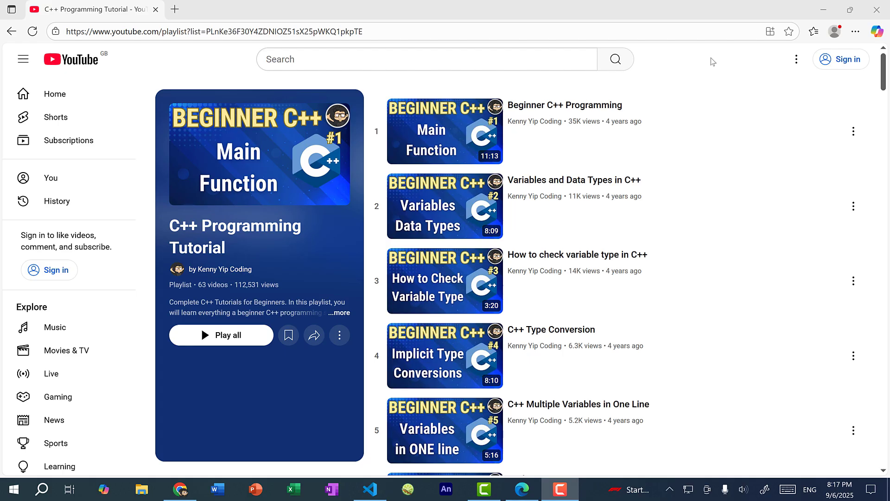
pyautogui.moveTo(869, 151)
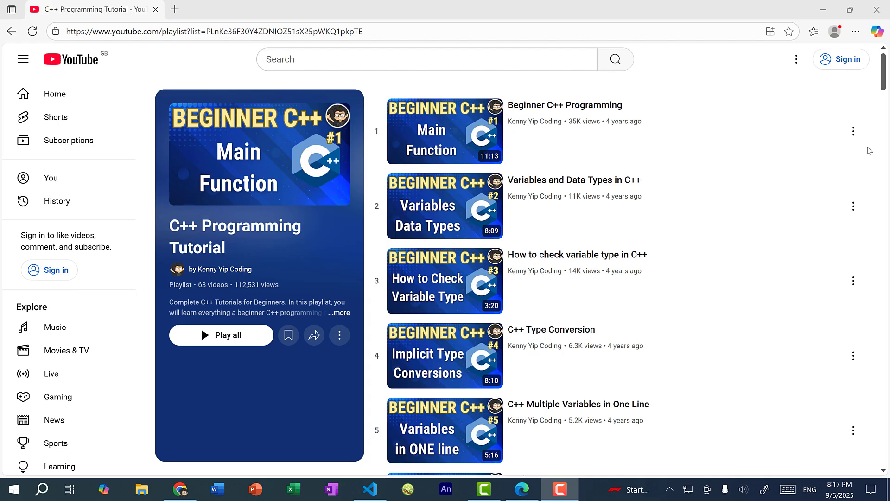
# Scroll the C++ Programming Tutorial playlist down to its last video, #63 of 63.
pyautogui.scroll(-3)
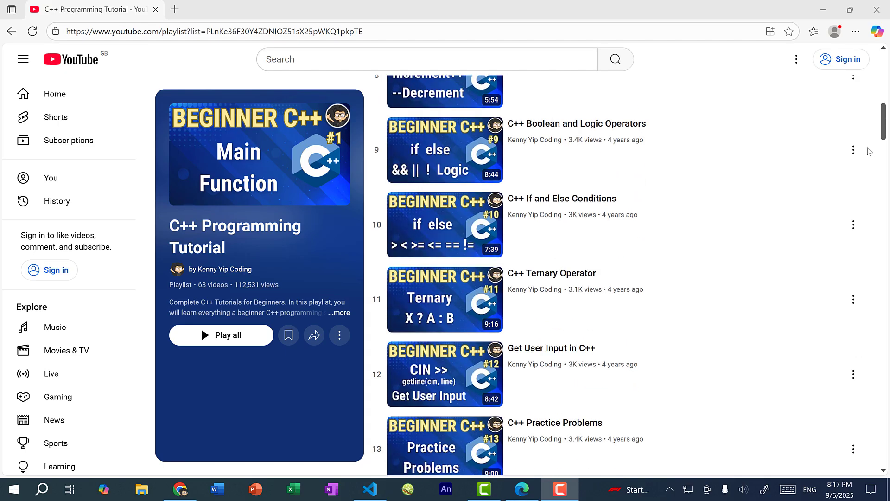
pyautogui.scroll(-3)
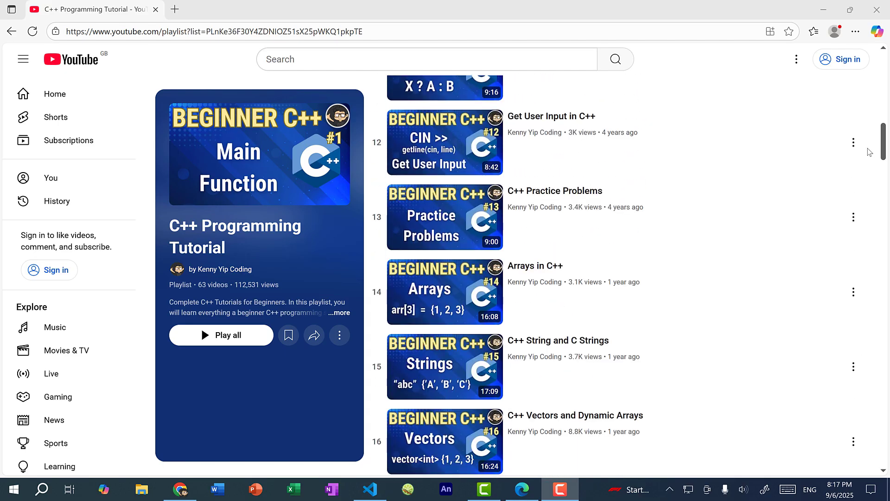
pyautogui.scroll(-3)
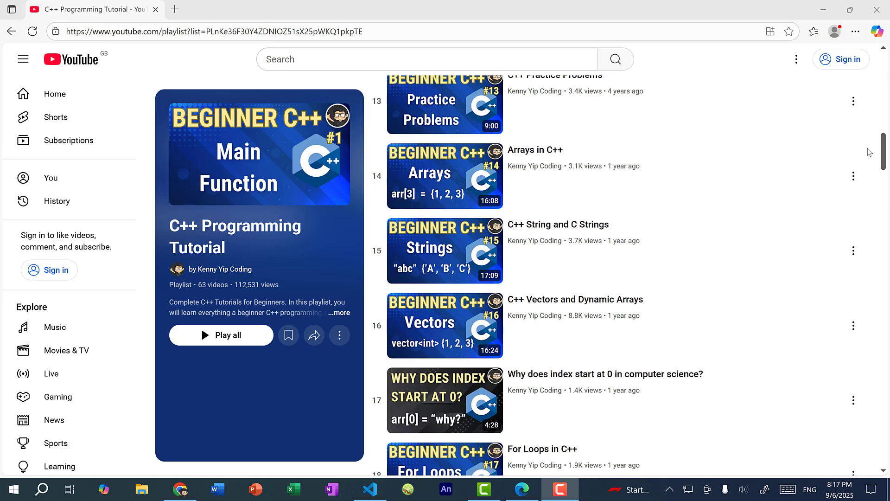
pyautogui.scroll(-3)
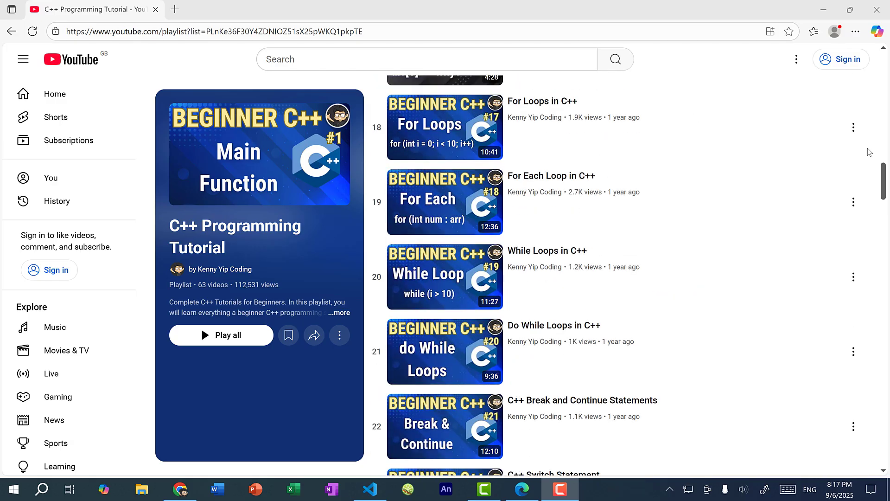
pyautogui.scroll(-3)
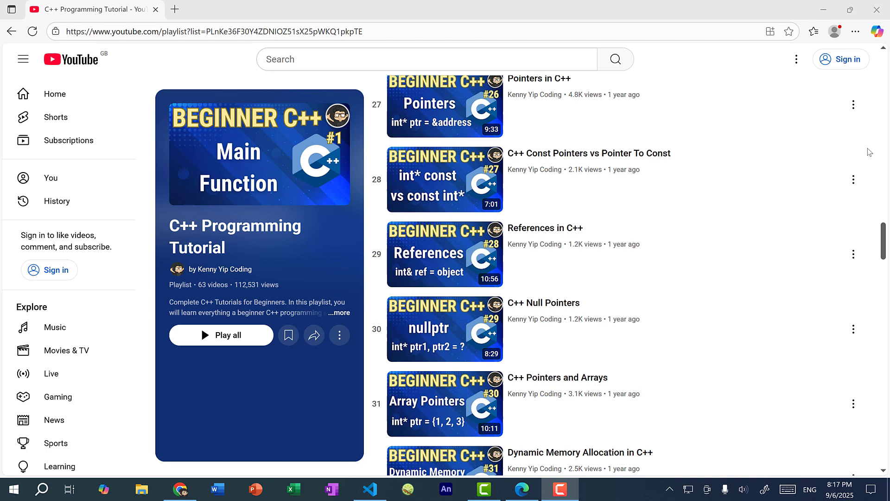
pyautogui.scroll(-3)
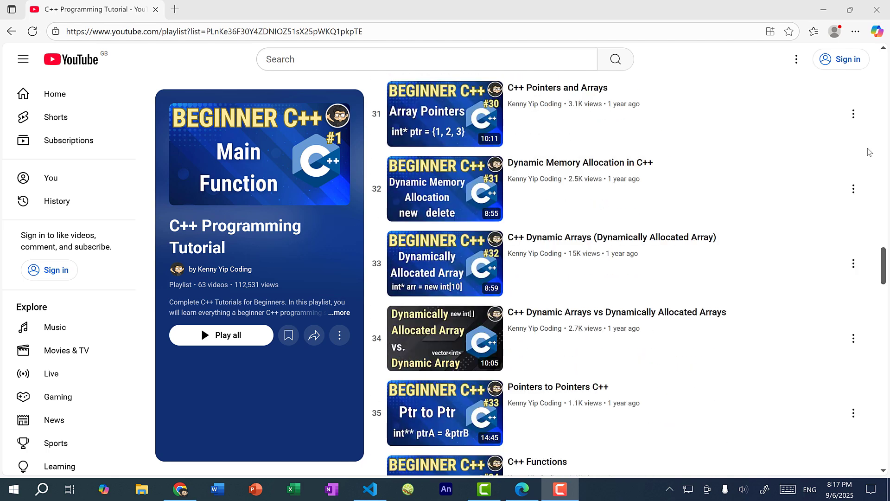
pyautogui.scroll(-3)
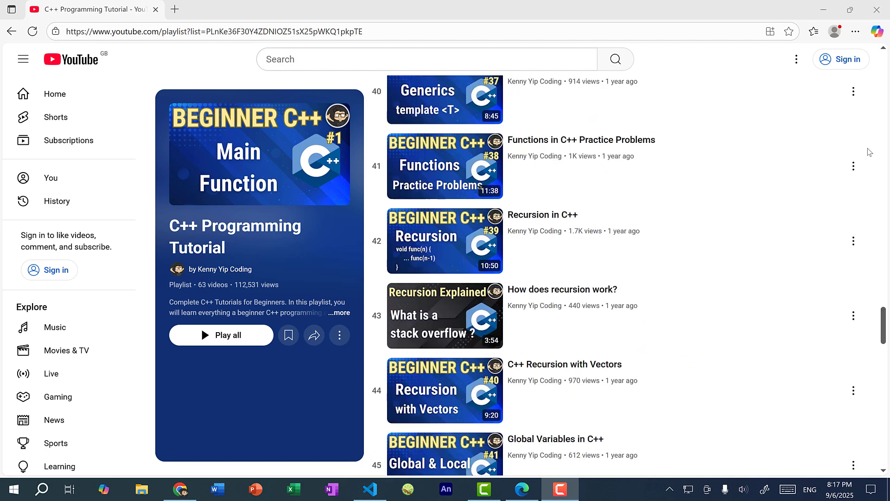
pyautogui.scroll(-3)
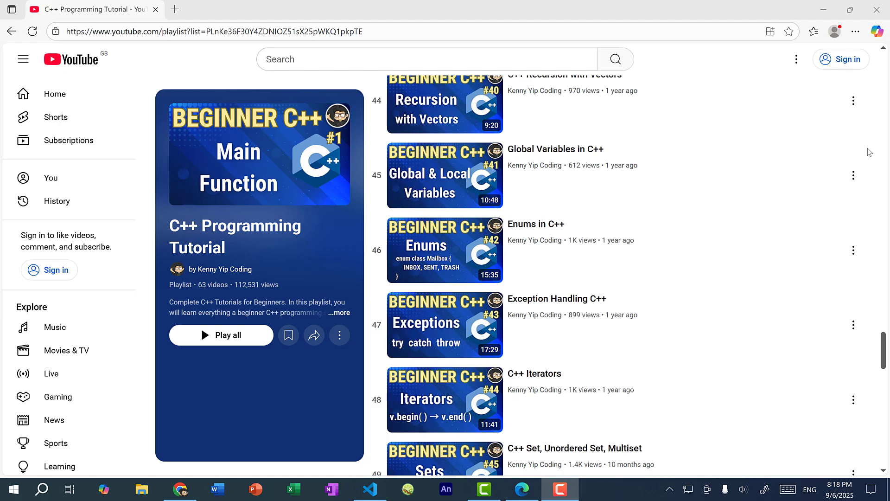
pyautogui.scroll(-3)
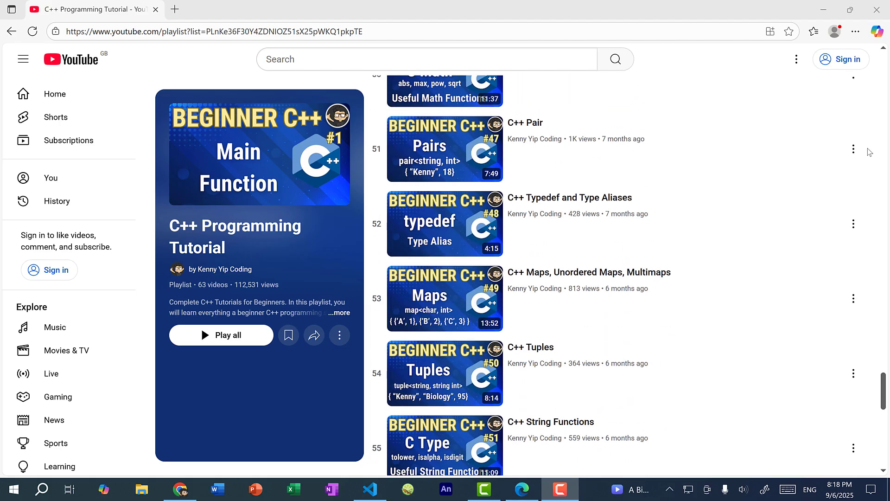
pyautogui.scroll(-3)
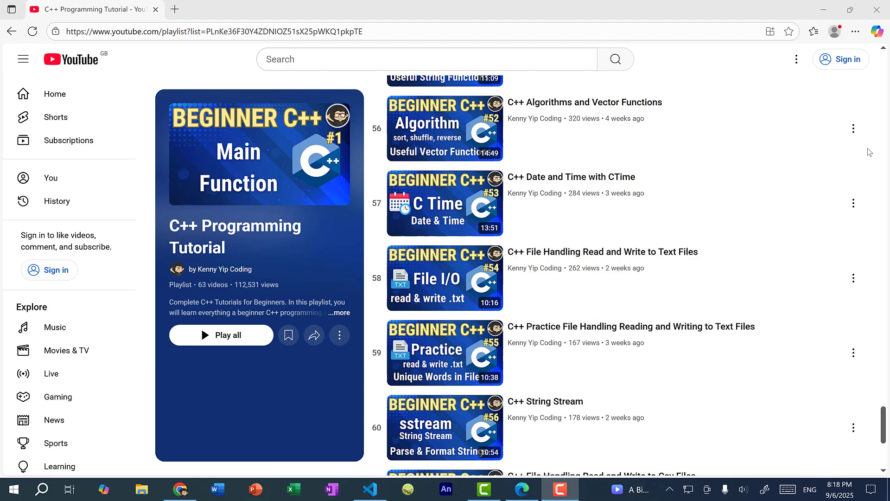
pyautogui.scroll(-3)
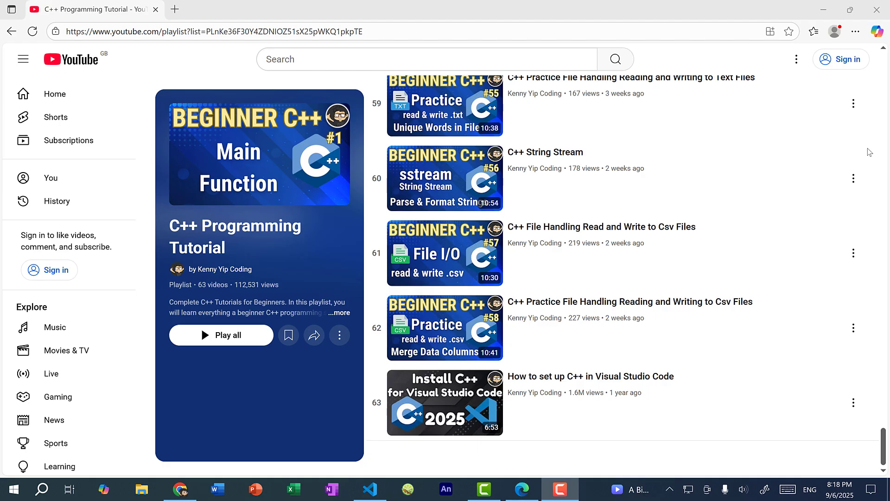
# Switch from the browser to 00_OOPIntro.cpp and place the cursor in the shoppingList code.
pyautogui.click(368, 489)
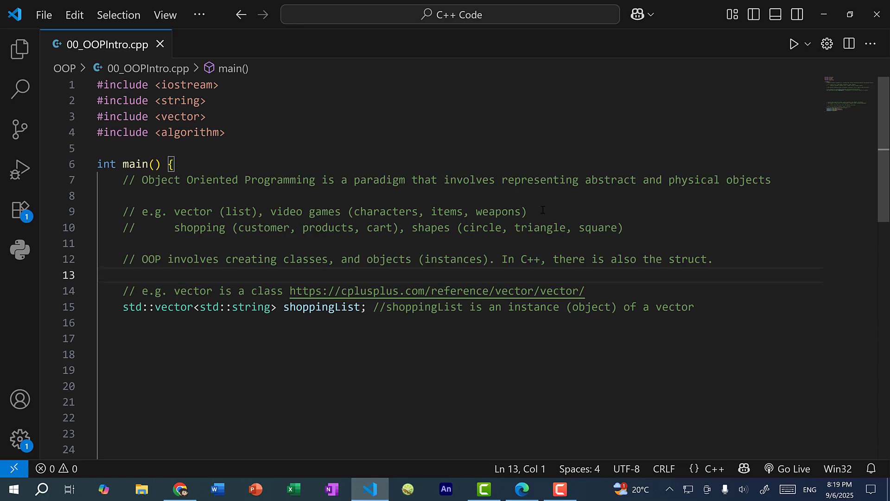
pyautogui.click(100, 274)
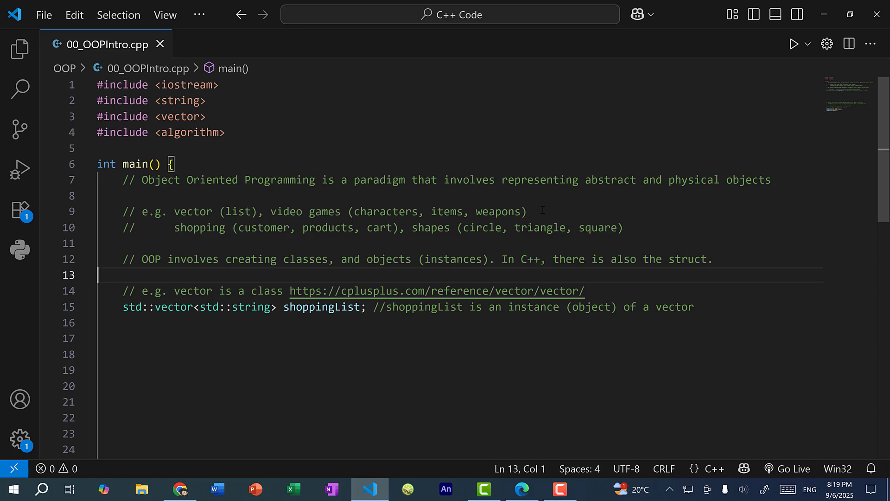
pyautogui.moveTo(239, 241)
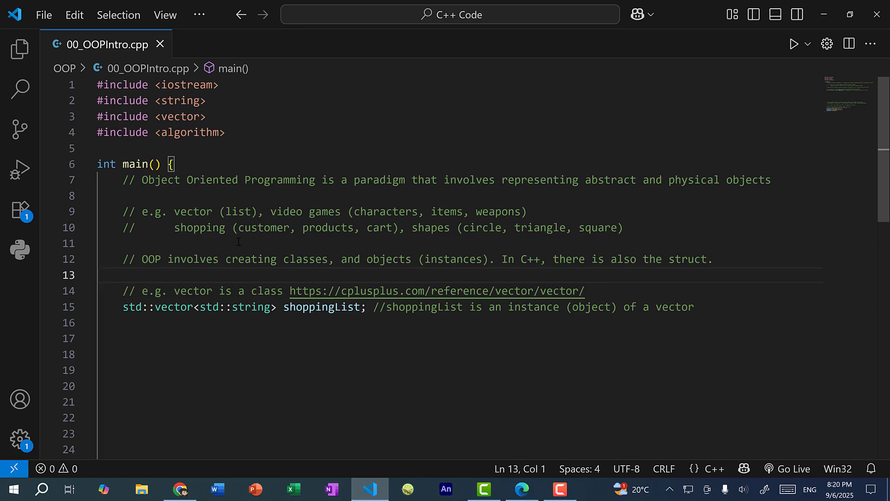
pyautogui.moveTo(264, 240)
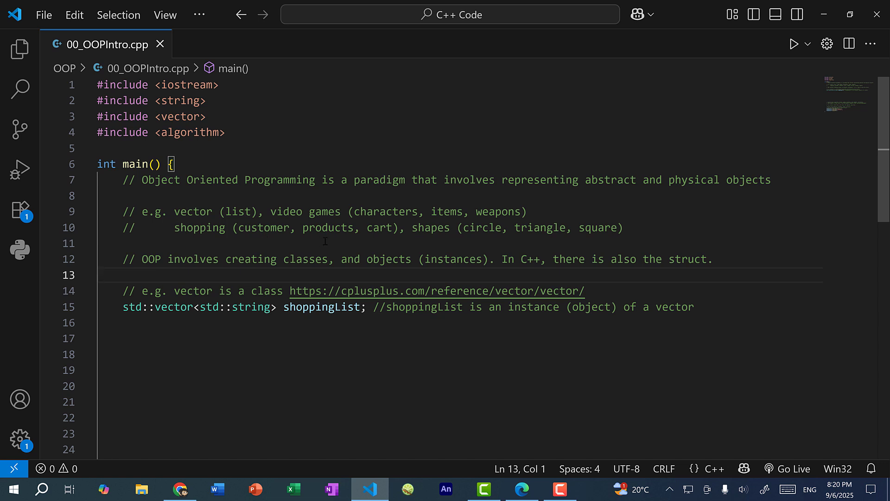
pyautogui.moveTo(383, 237)
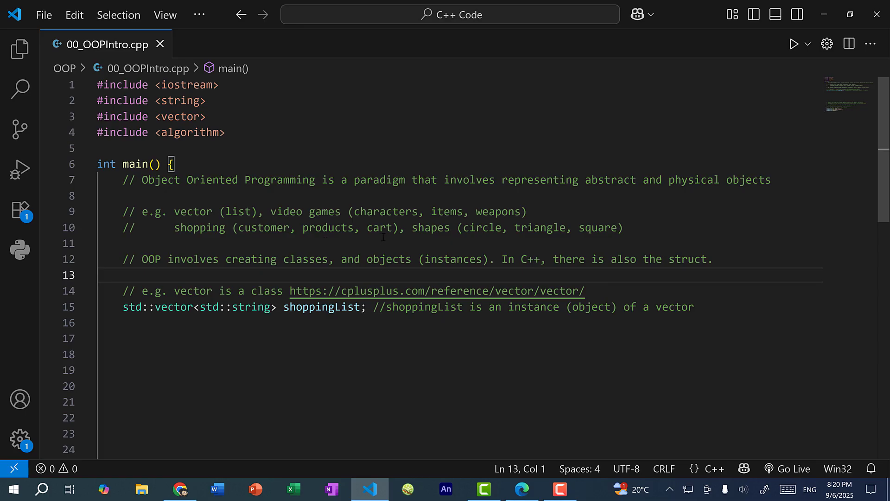
pyautogui.doubleClick(379, 228)
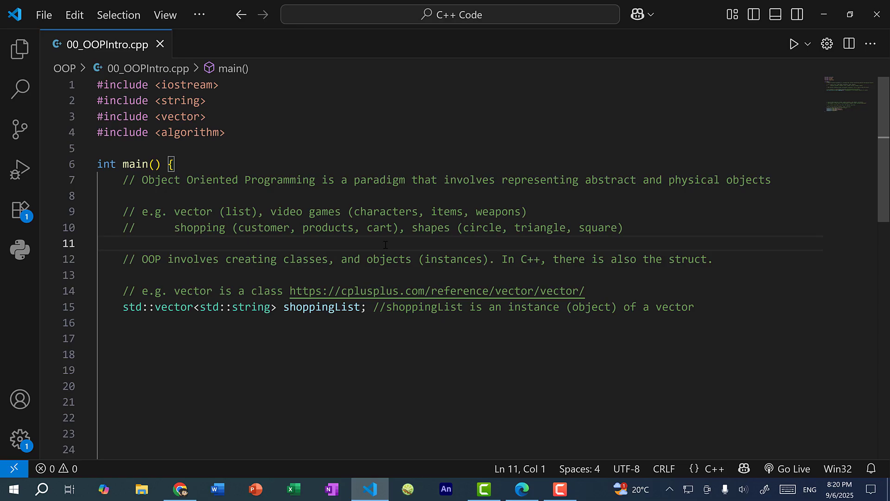
pyautogui.moveTo(607, 241)
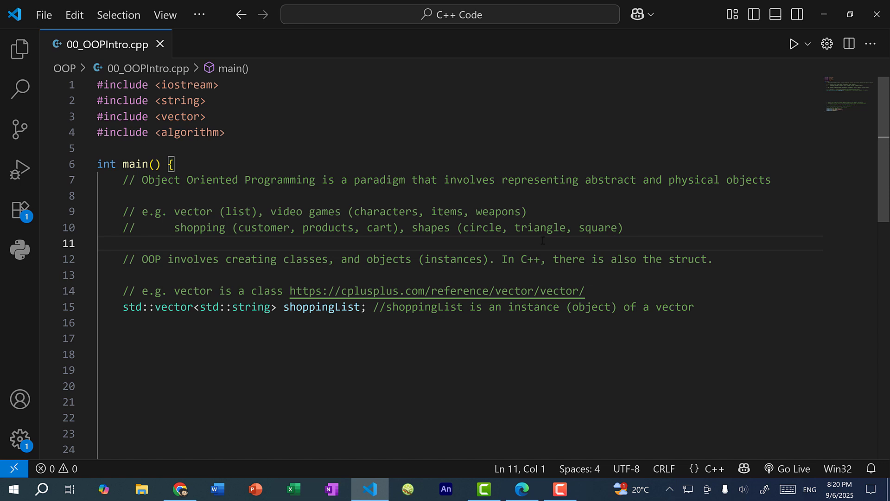
pyautogui.click(100, 243)
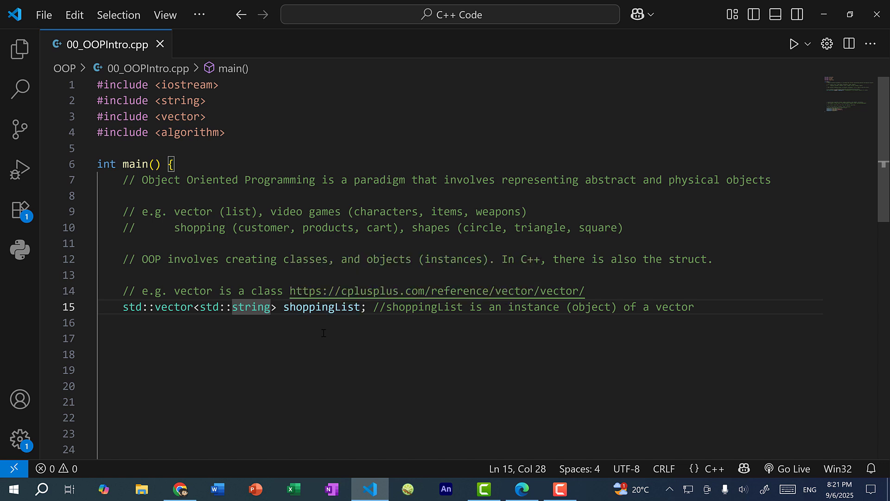
pyautogui.click(320, 326)
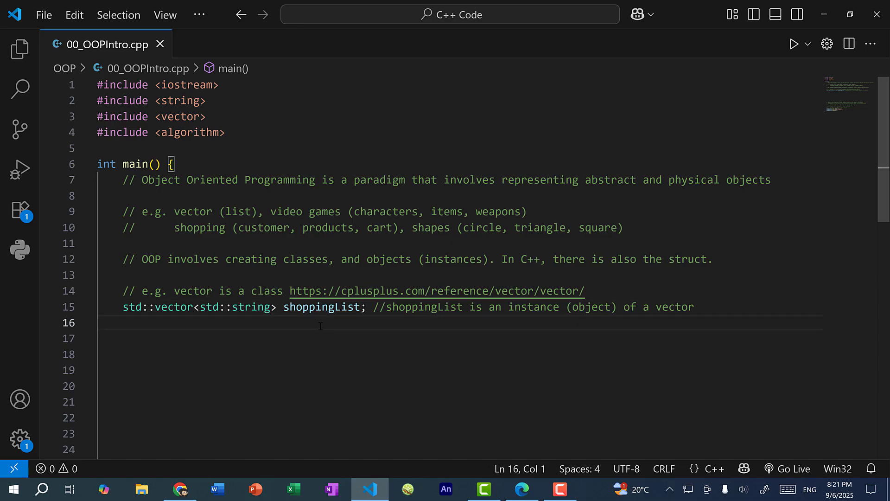
pyautogui.moveTo(290, 332)
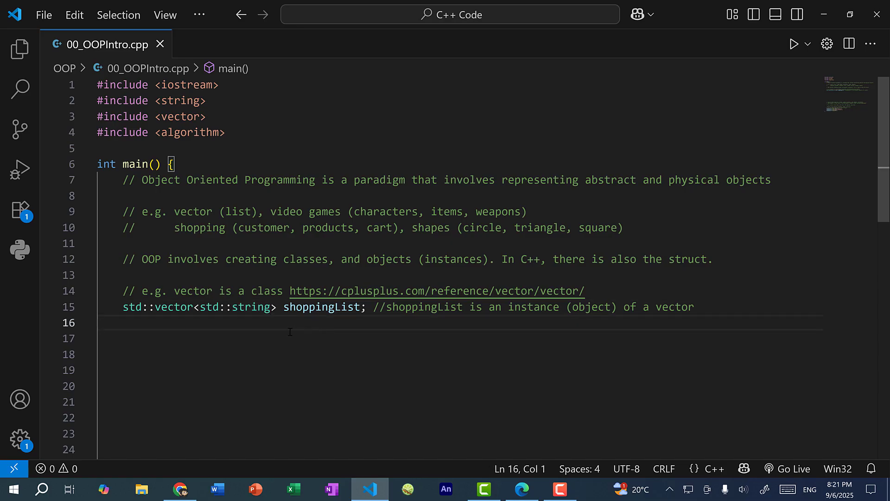
pyautogui.moveTo(436, 290)
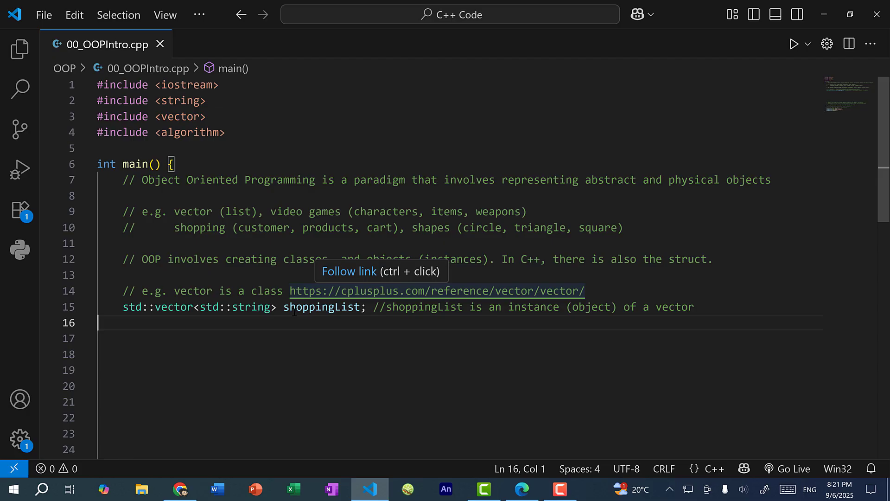
pyautogui.moveTo(188, 323)
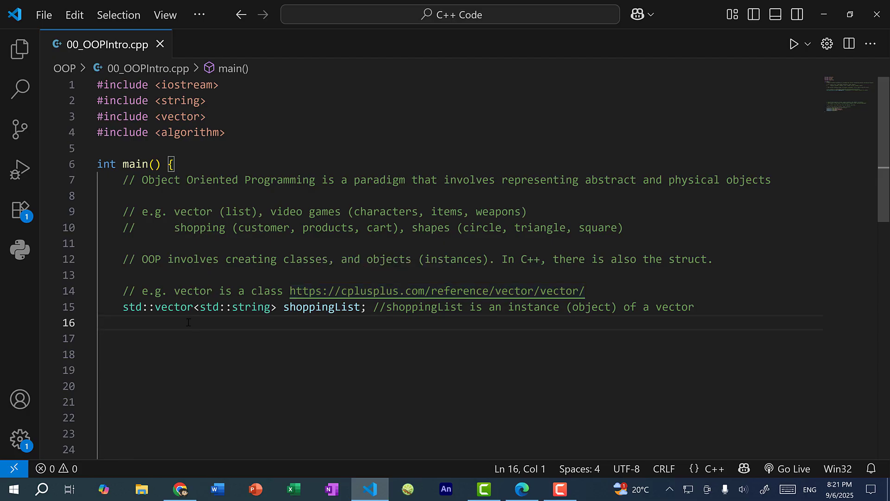
pyautogui.moveTo(173, 307)
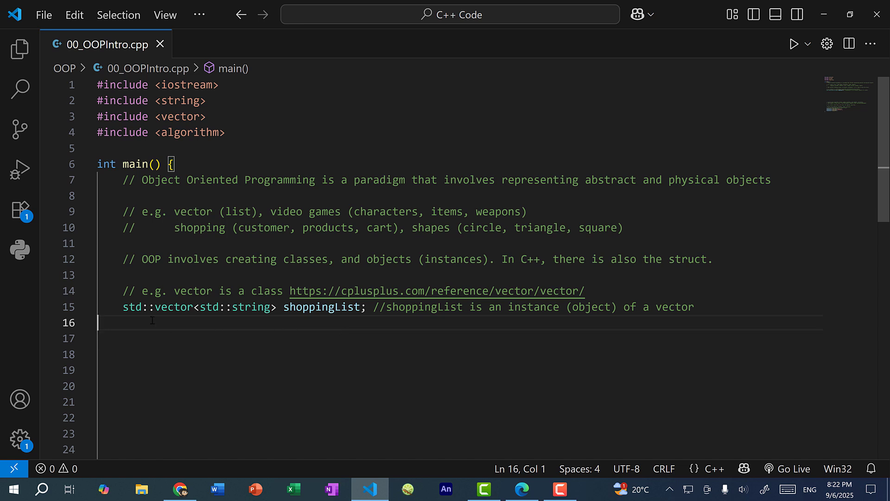
pyautogui.moveTo(173, 307)
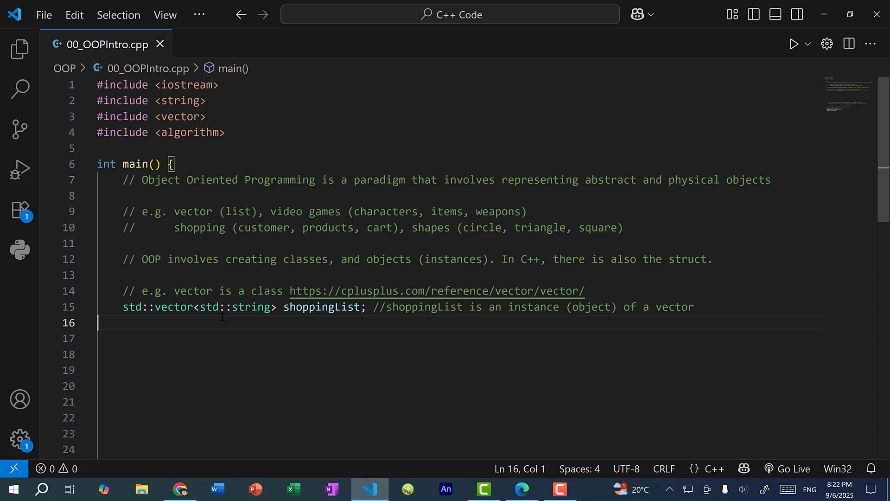
pyautogui.moveTo(257, 332)
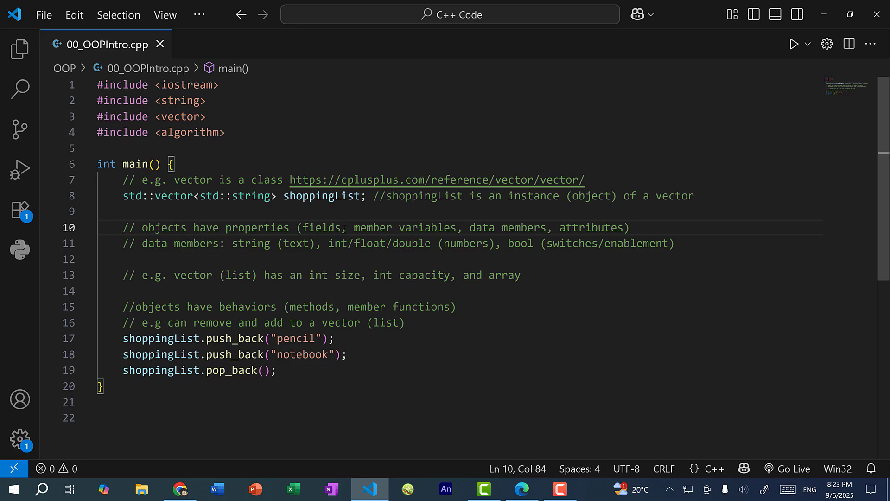
pyautogui.moveTo(272, 260)
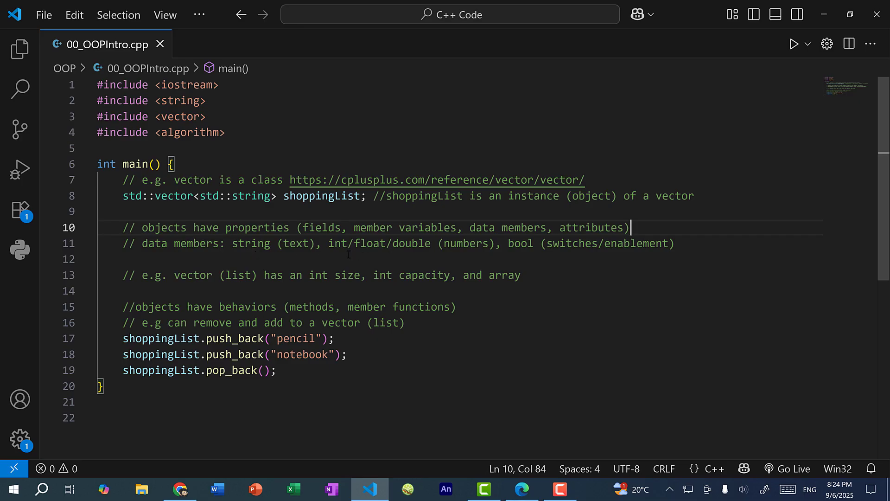
pyautogui.moveTo(532, 256)
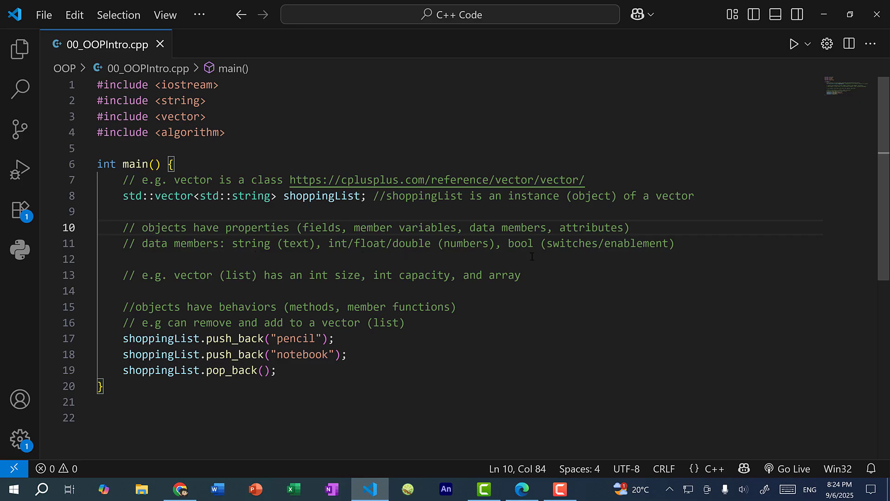
pyautogui.click(676, 244)
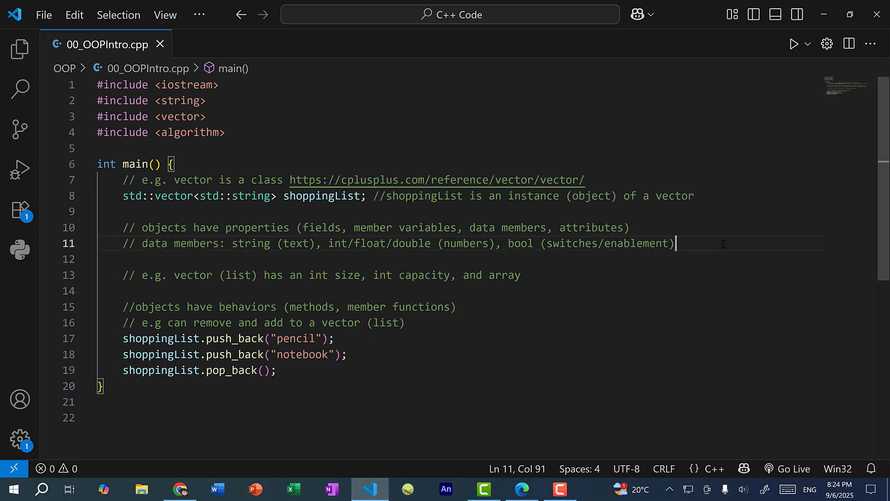
pyautogui.click(125, 290)
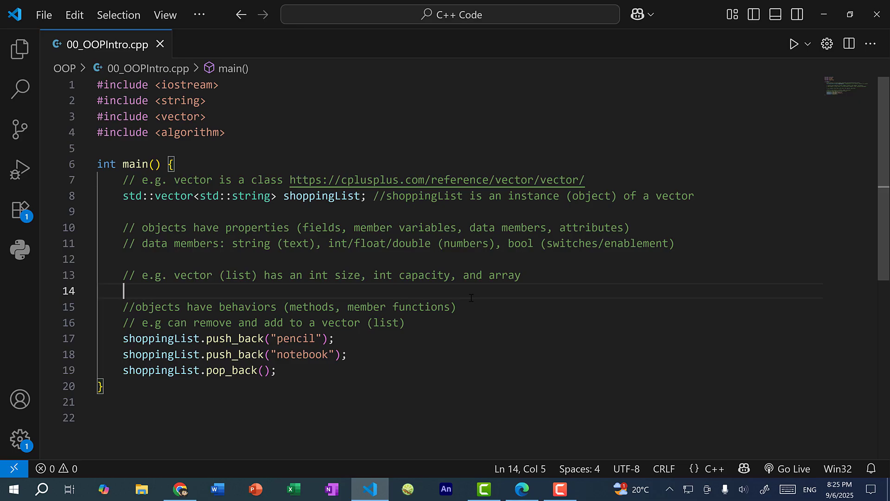
pyautogui.doubleClick(347, 275)
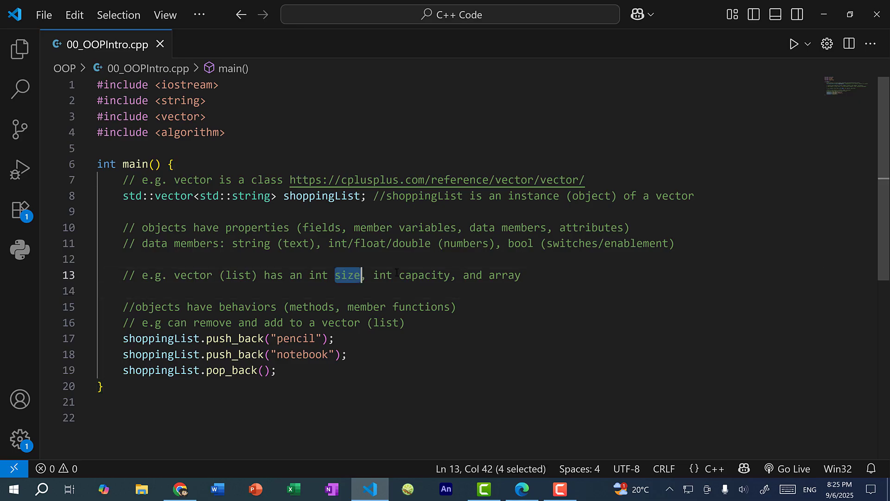
pyautogui.doubleClick(424, 275)
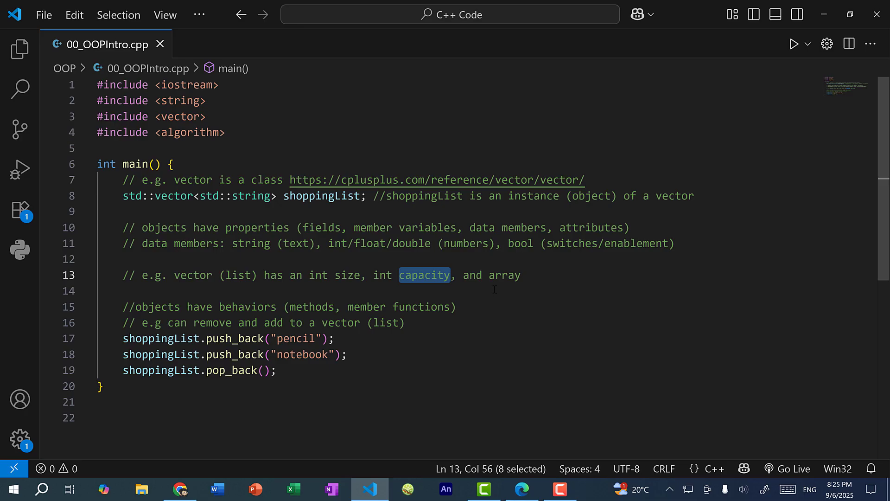
pyautogui.doubleClick(502, 274)
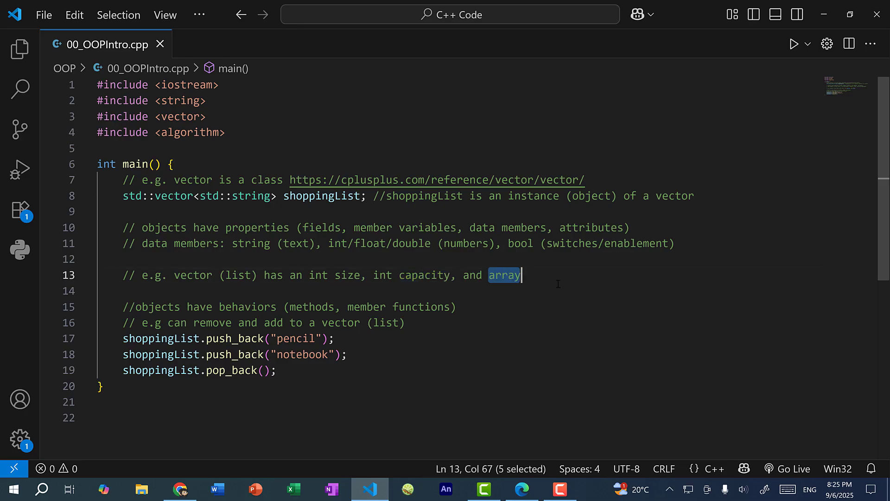
pyautogui.moveTo(540, 274)
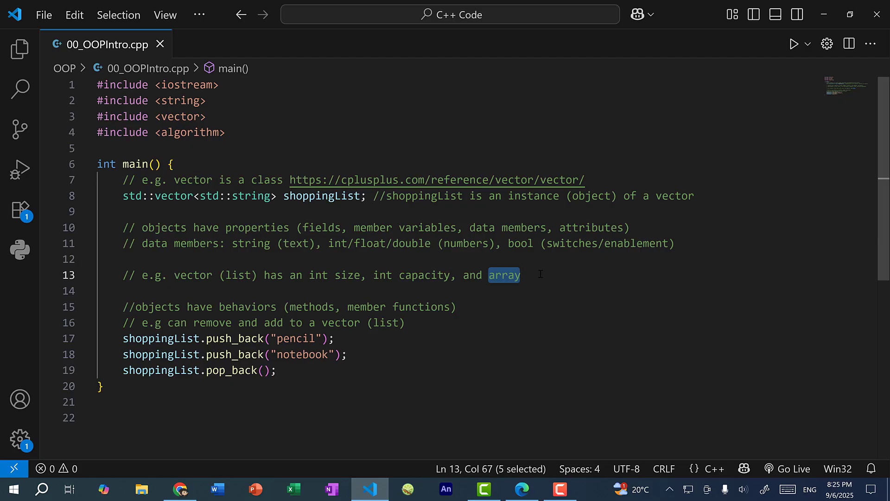
pyautogui.moveTo(520, 274)
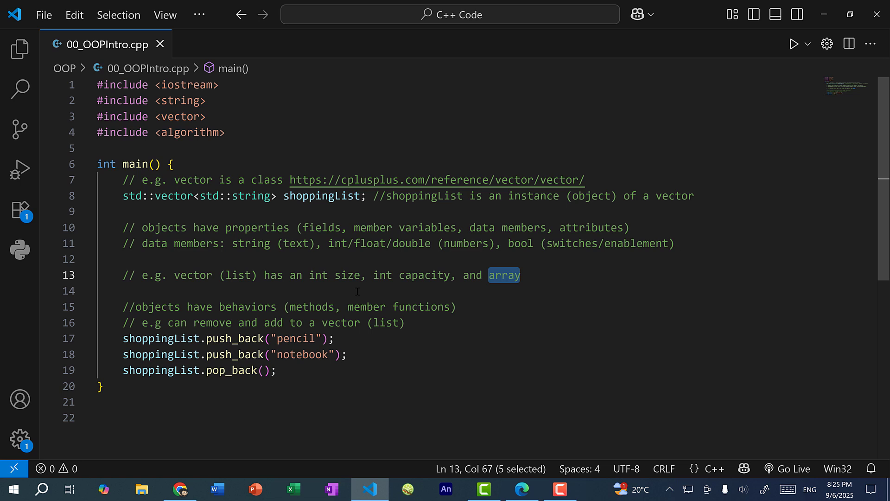
pyautogui.doubleClick(348, 275)
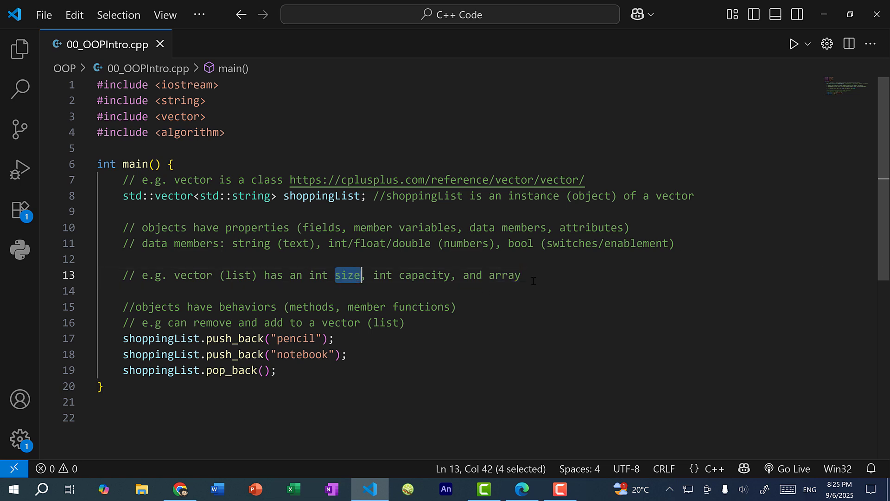
pyautogui.click(534, 275)
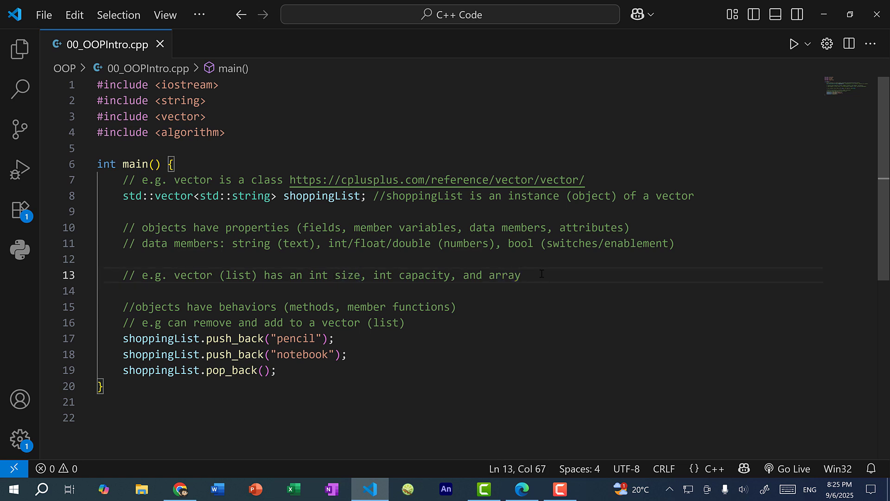
pyautogui.click(520, 275)
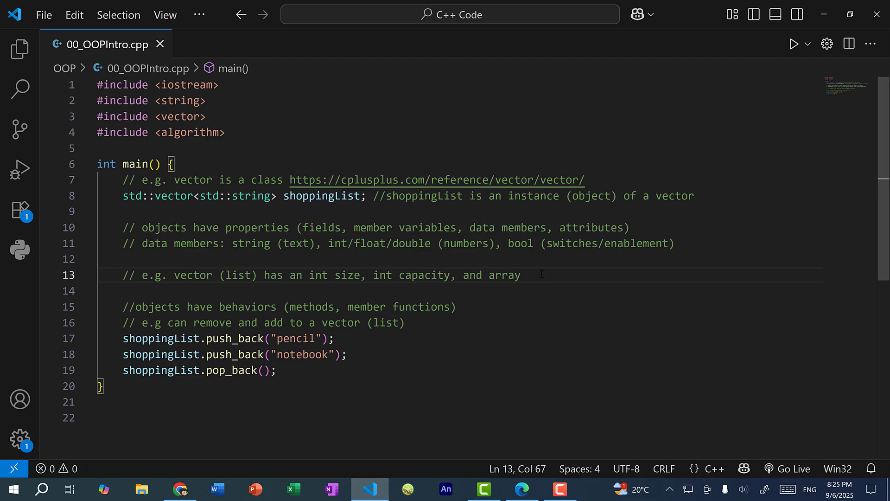
pyautogui.moveTo(462, 302)
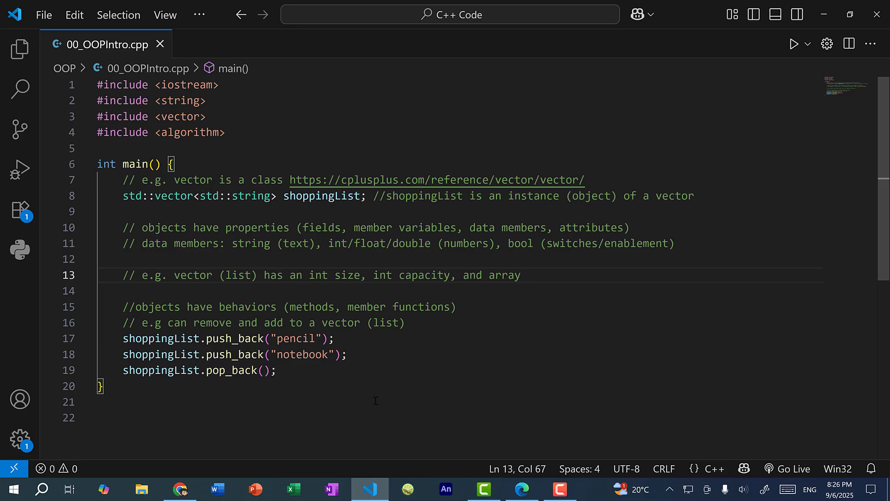
pyautogui.doubleClick(322, 195)
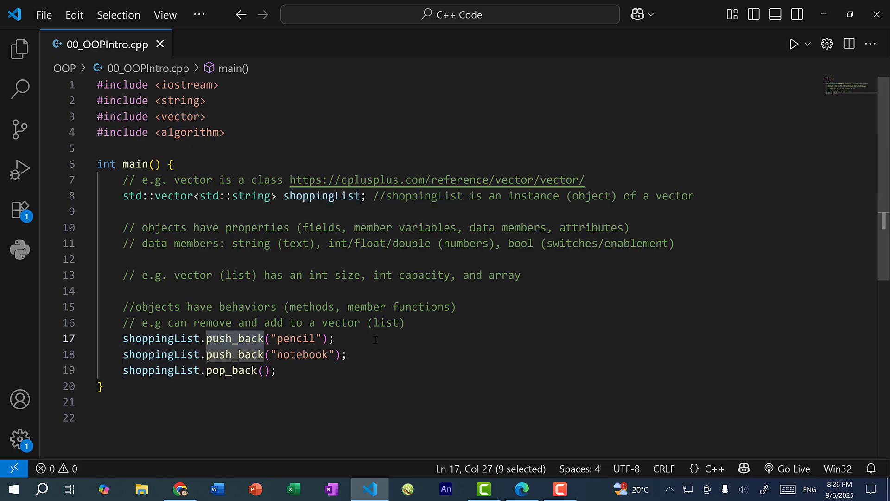
pyautogui.click(317, 338)
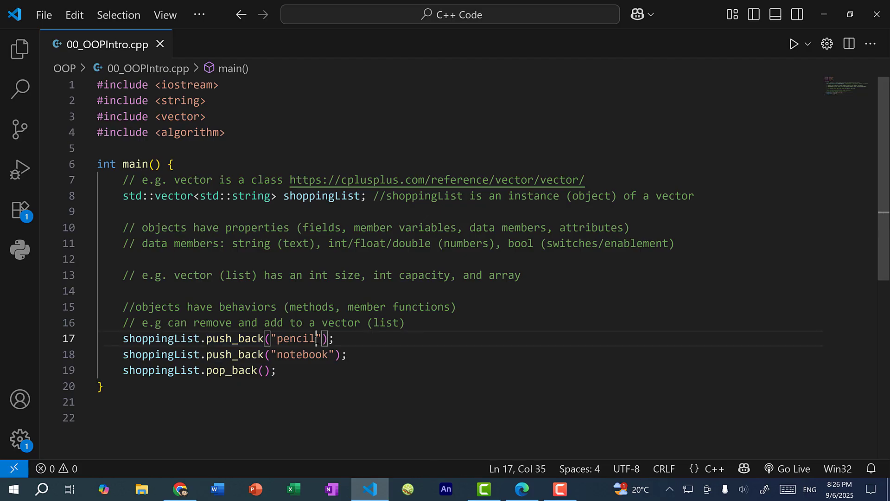
pyautogui.click(277, 370)
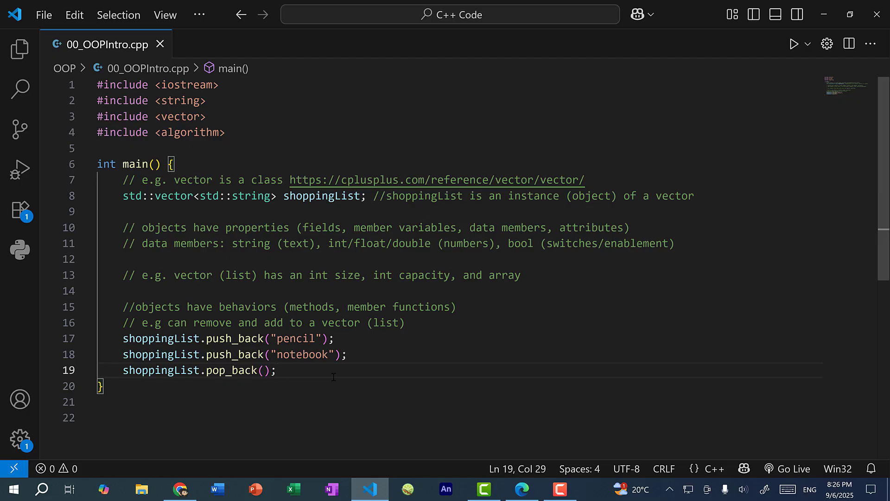
pyautogui.click(276, 370)
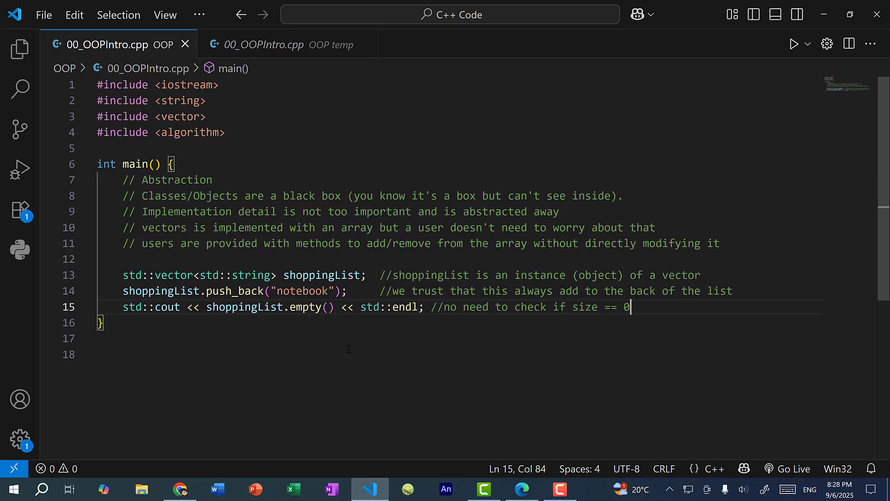
pyautogui.moveTo(303, 361)
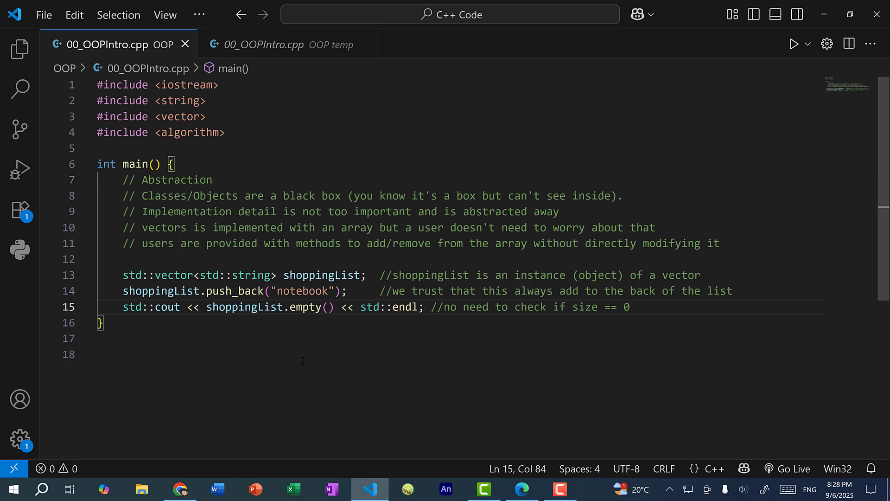
pyautogui.moveTo(174, 274)
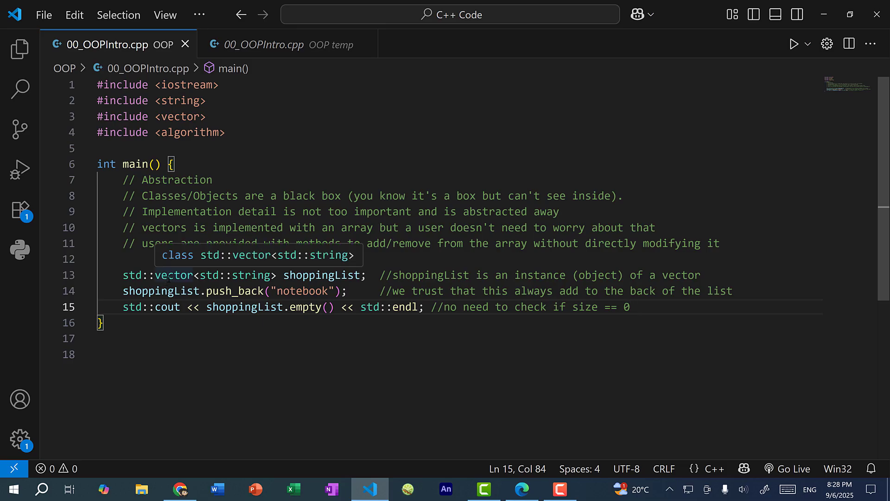
pyautogui.moveTo(173, 275)
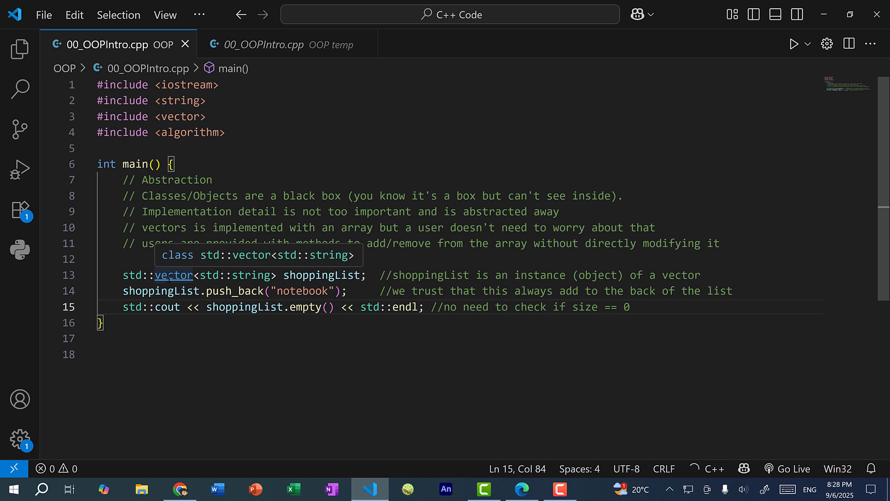
# Point out the shoppingList vector type and the notebook push_back line while explaining encapsulation.
pyautogui.click(173, 274)
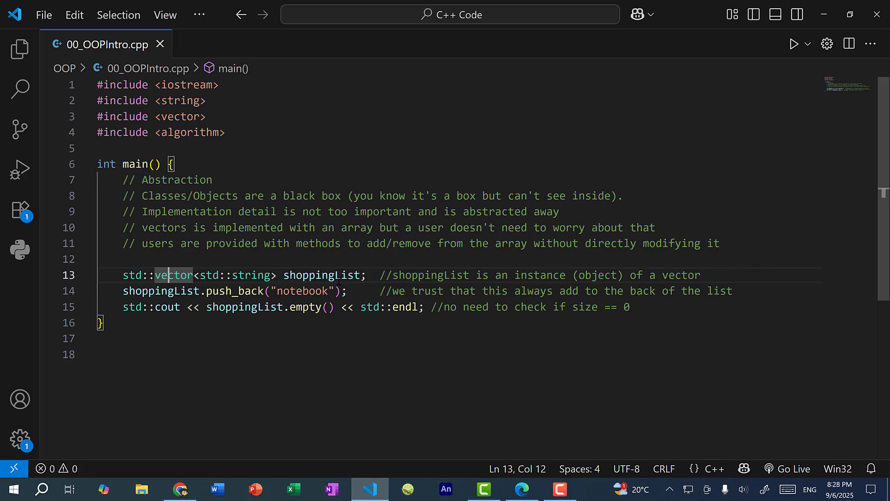
pyautogui.click(360, 290)
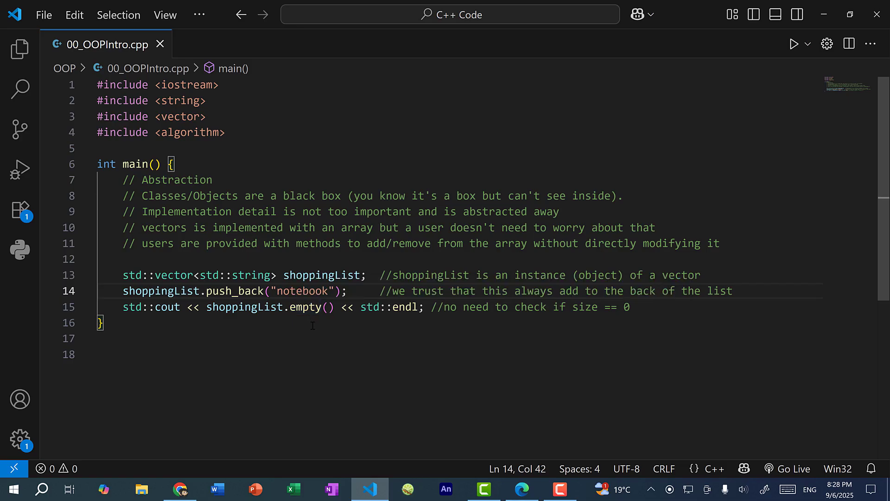
pyautogui.moveTo(532, 354)
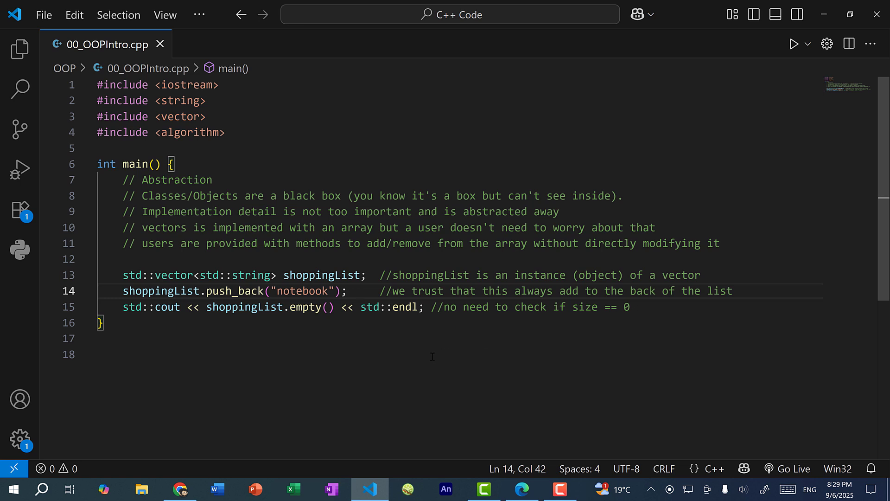
pyautogui.click(360, 290)
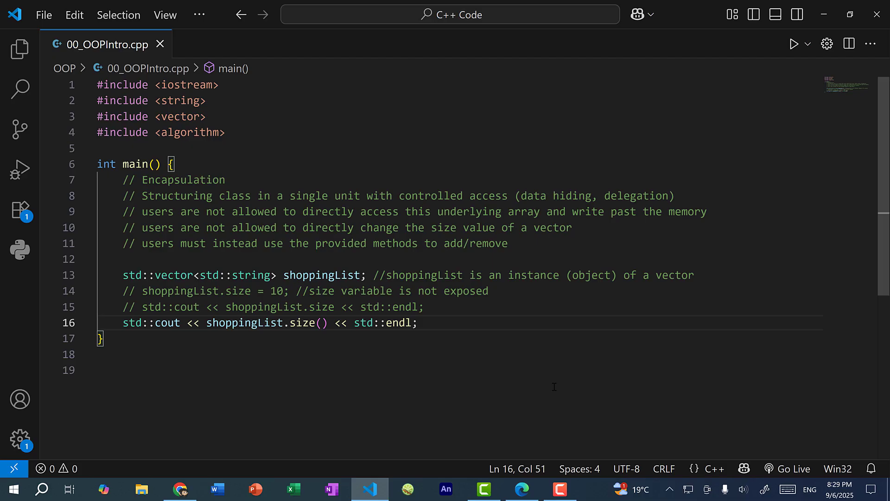
# Uncomment shoppingList.size = 10 and the direct size print so their two errors show.
pyautogui.click(418, 323)
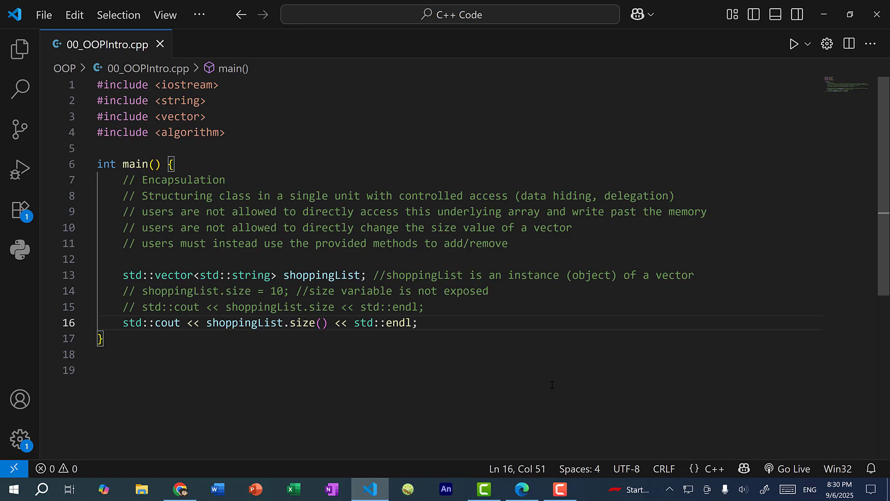
pyautogui.click(418, 322)
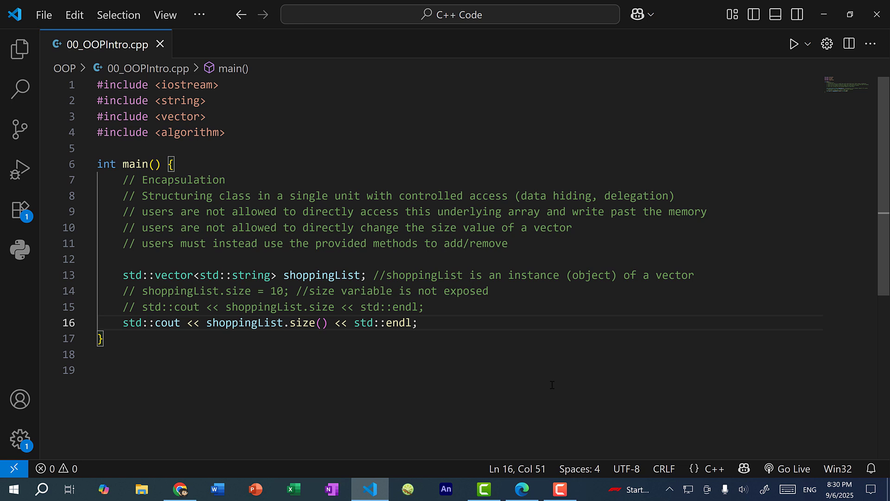
pyautogui.moveTo(523, 371)
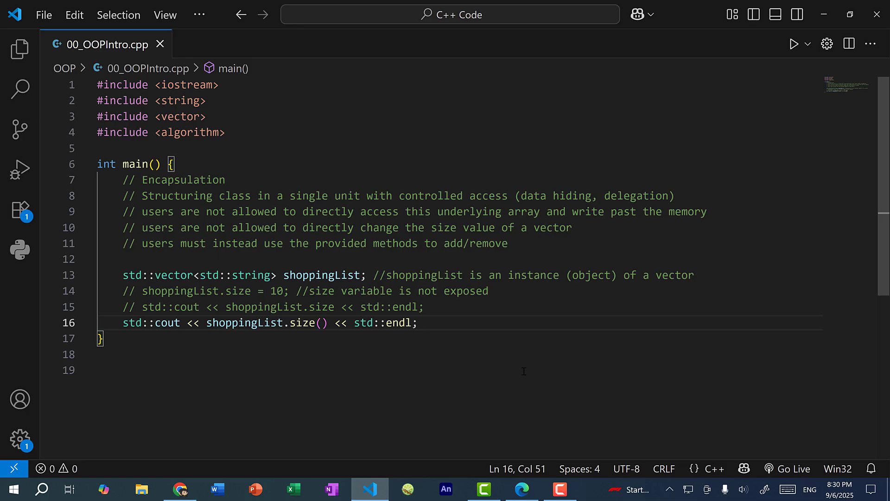
pyautogui.click(419, 323)
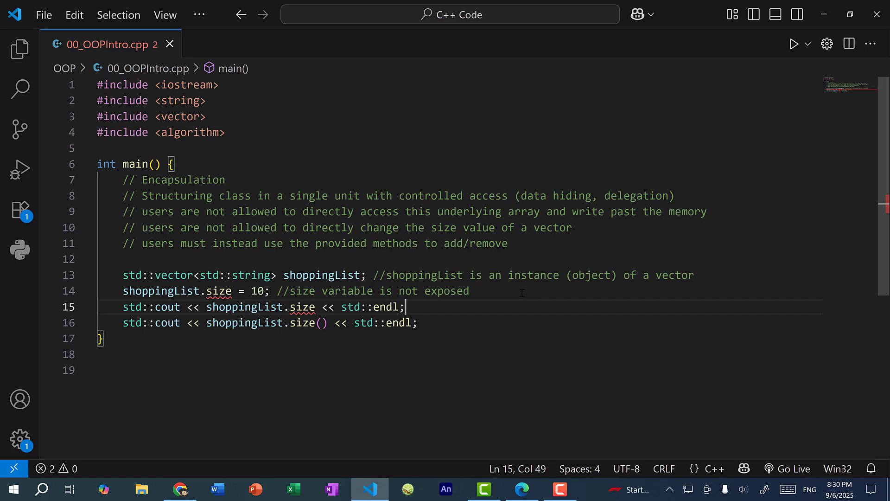
# Add shoppingList.push_back("pencil"); above the size print, using autocomplete.
pyautogui.press('ctrl+/')
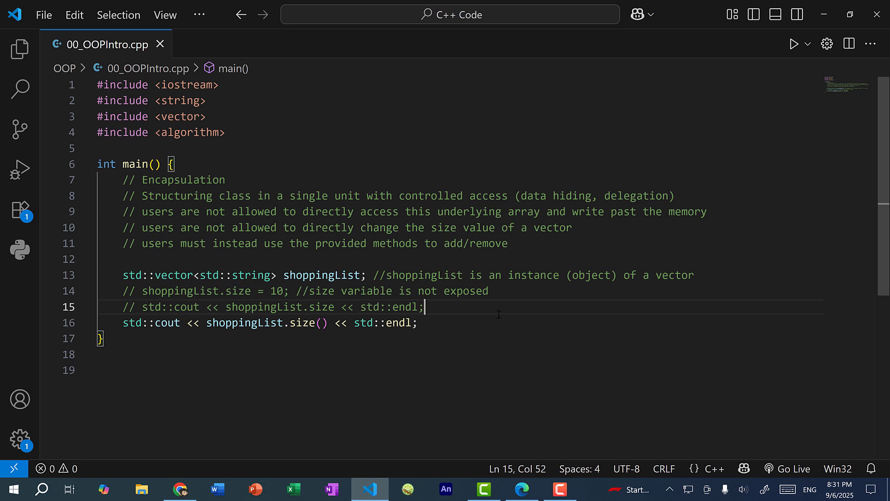
pyautogui.write('shopping')
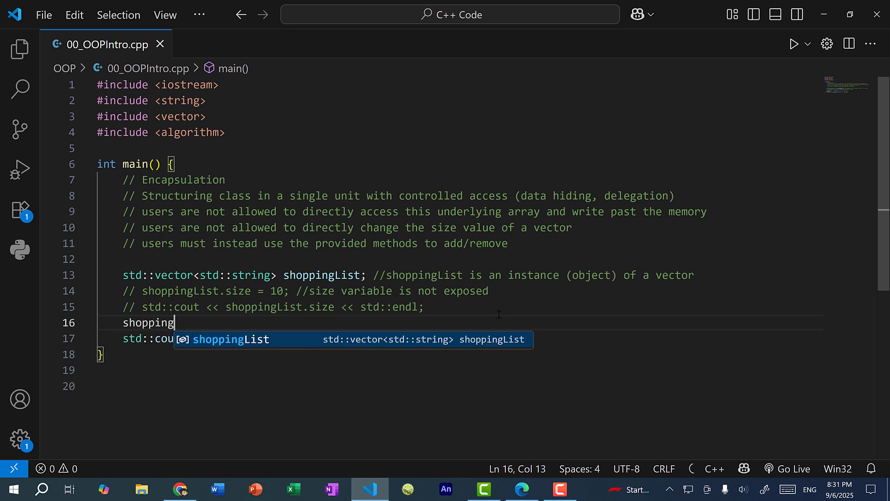
pyautogui.write('List.push_back("pencil");')
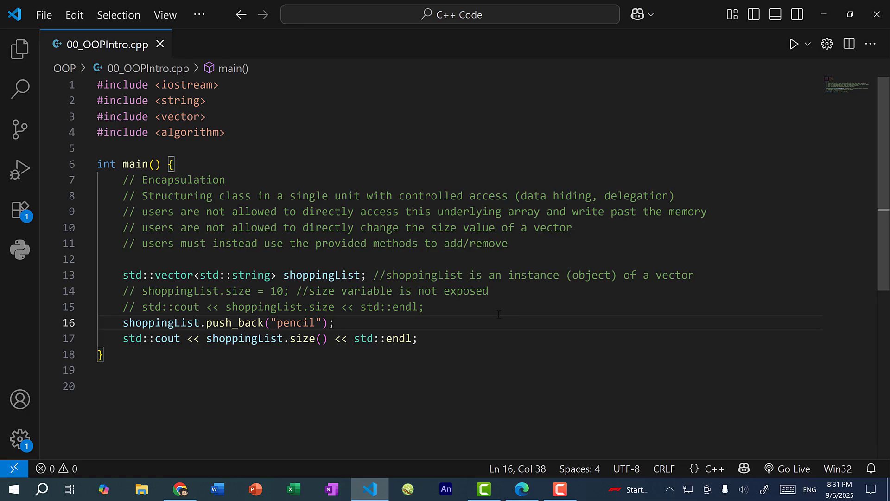
pyautogui.doubleClick(235, 323)
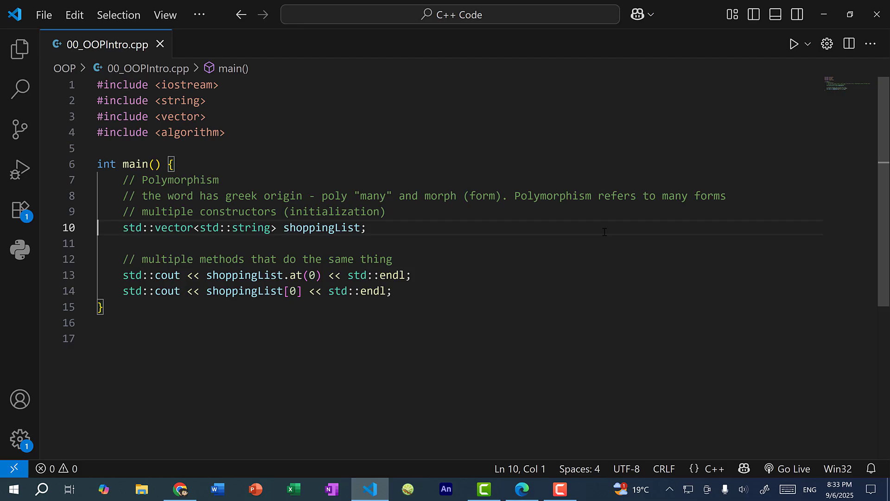
pyautogui.moveTo(419, 259)
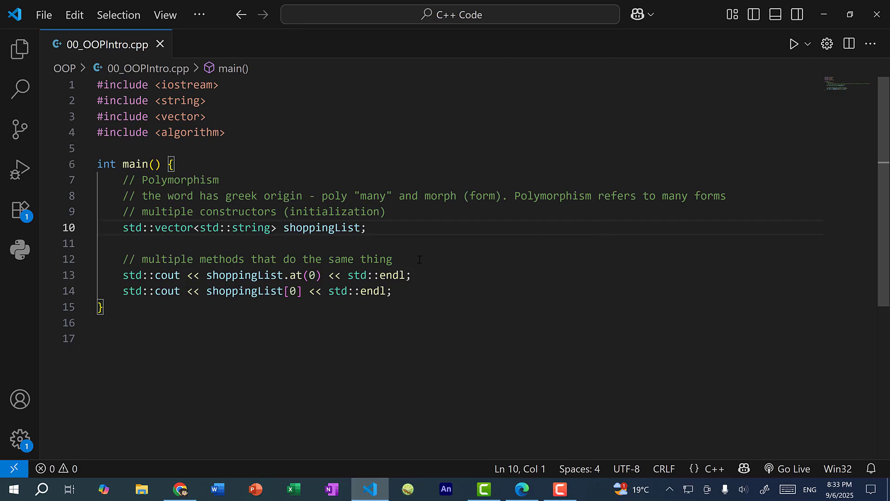
# Add shoppingList.push_back("pencil") after the declaration, run to print pencil twice, then close the output.
pyautogui.click(367, 228)
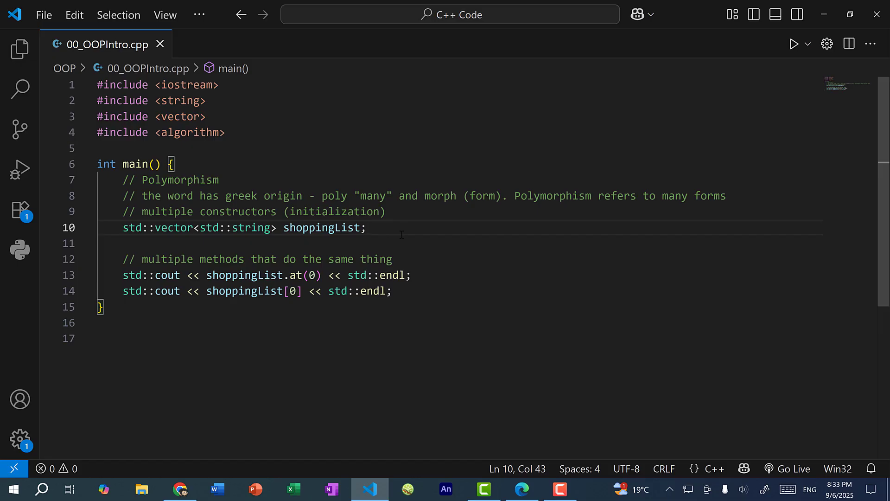
pyautogui.write('shoppingList.push_back("')
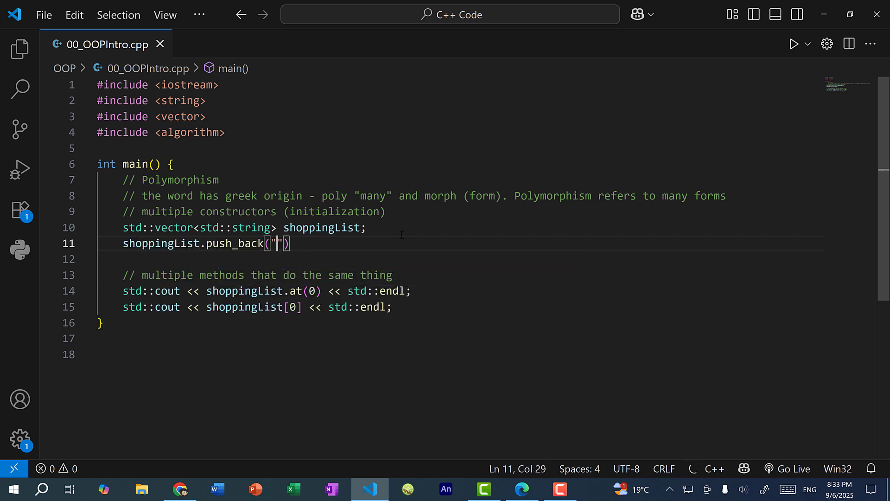
pyautogui.write('pencil')
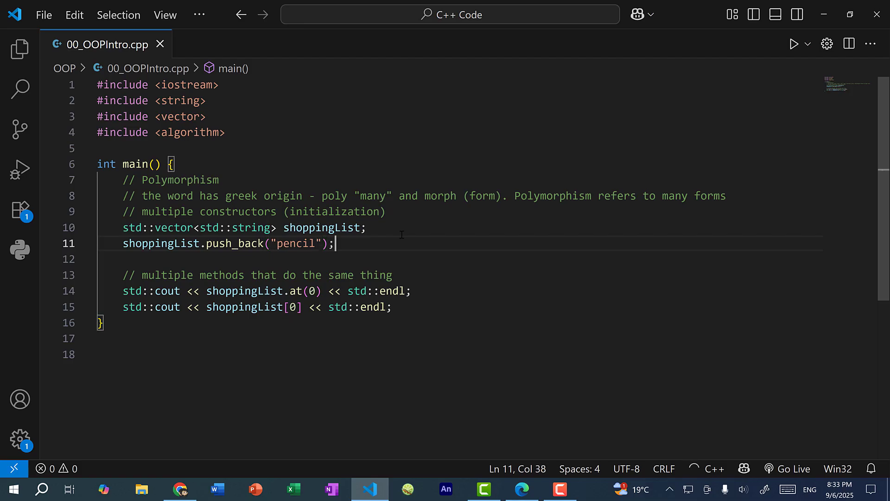
pyautogui.moveTo(405, 236)
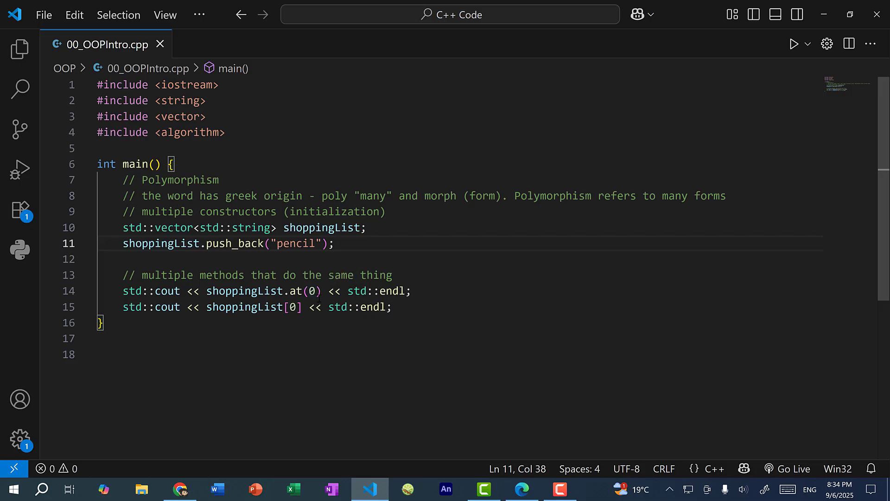
pyautogui.moveTo(295, 321)
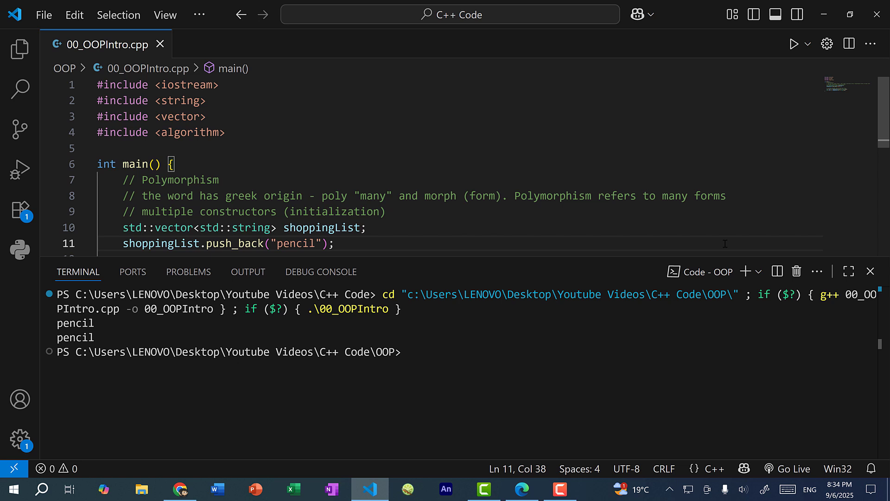
pyautogui.click(870, 271)
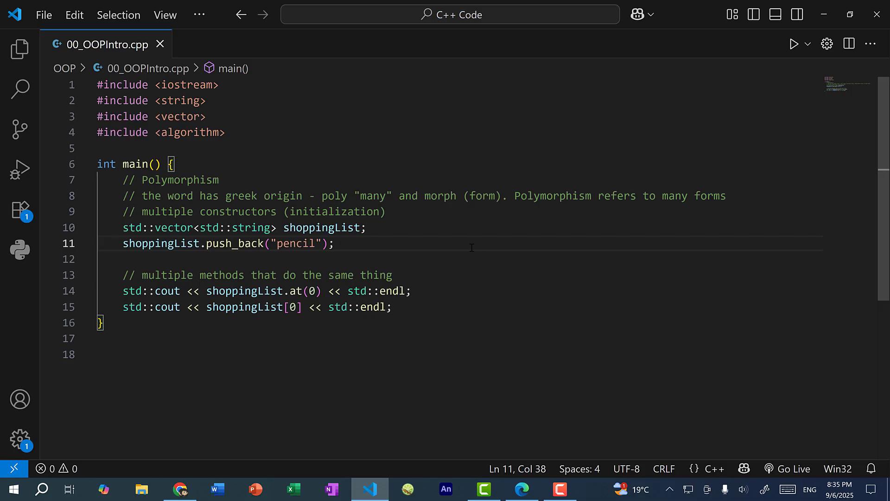
# Comment out the push_back line, run the initializer-list version printing notebook twice, and close the output.
pyautogui.tripleClick(244, 228)
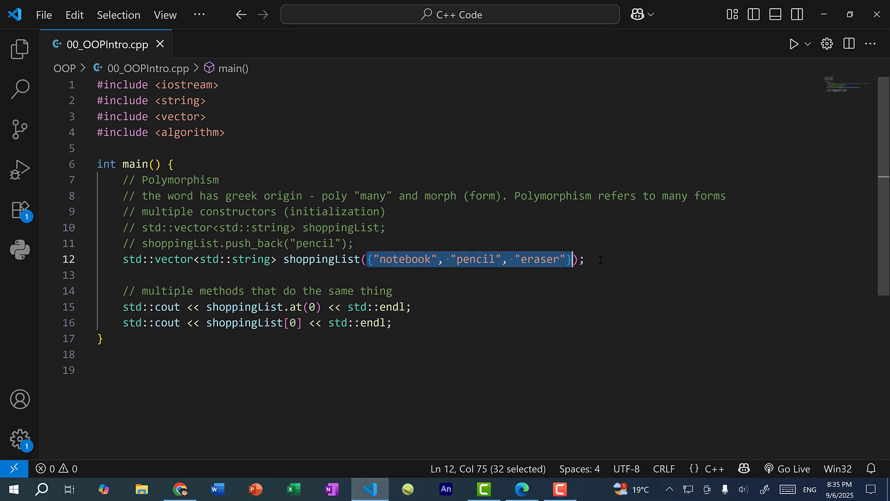
pyautogui.click(586, 259)
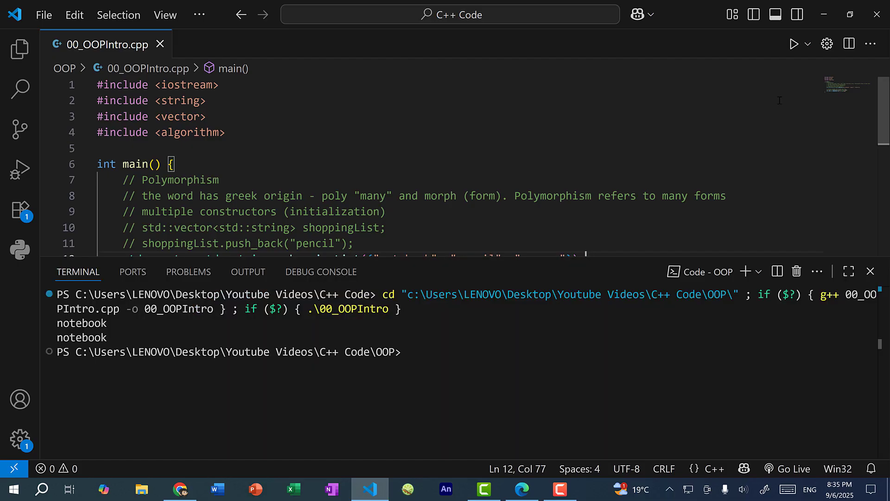
pyautogui.click(870, 272)
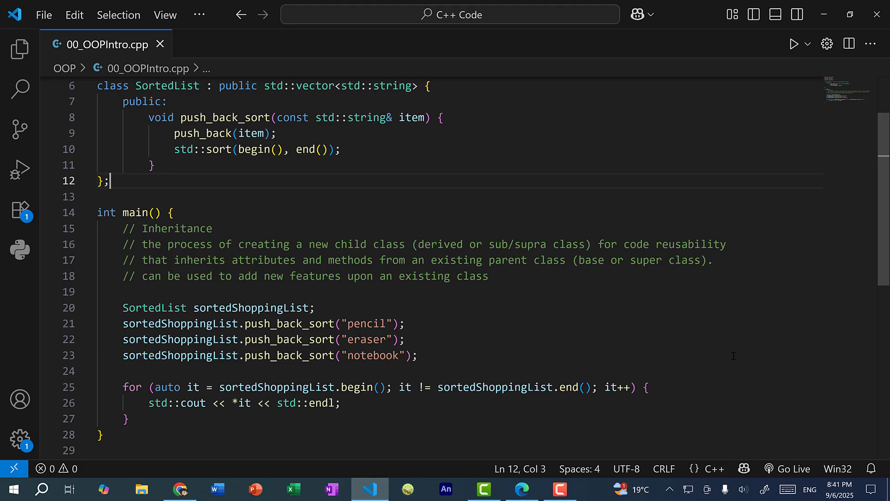
pyautogui.moveTo(590, 332)
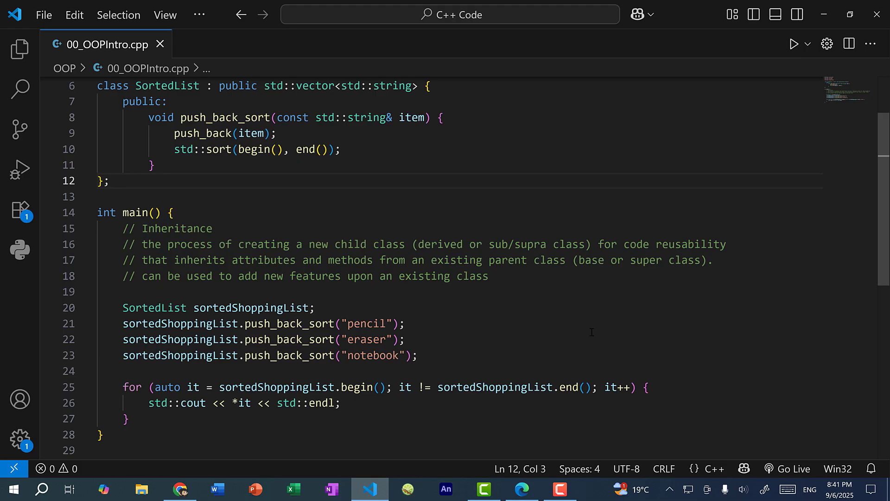
# Point at the SortedList class declaration while explaining inheritance from vector.
pyautogui.click(111, 181)
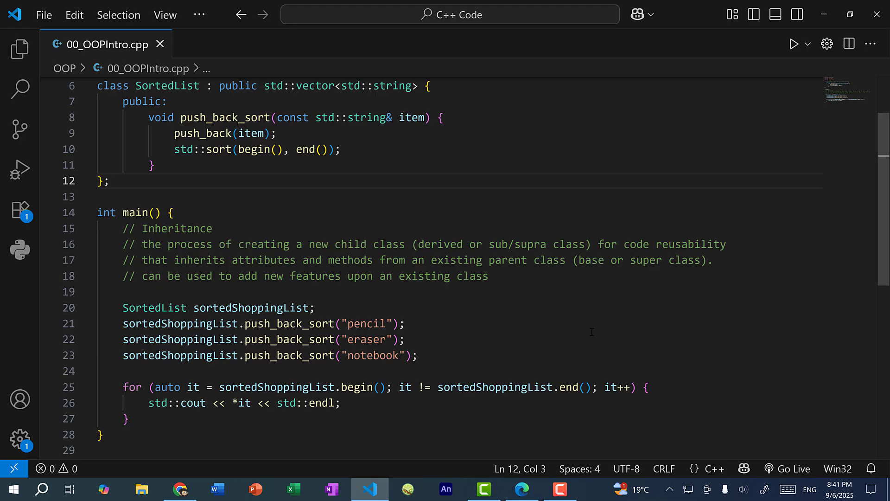
pyautogui.click(110, 180)
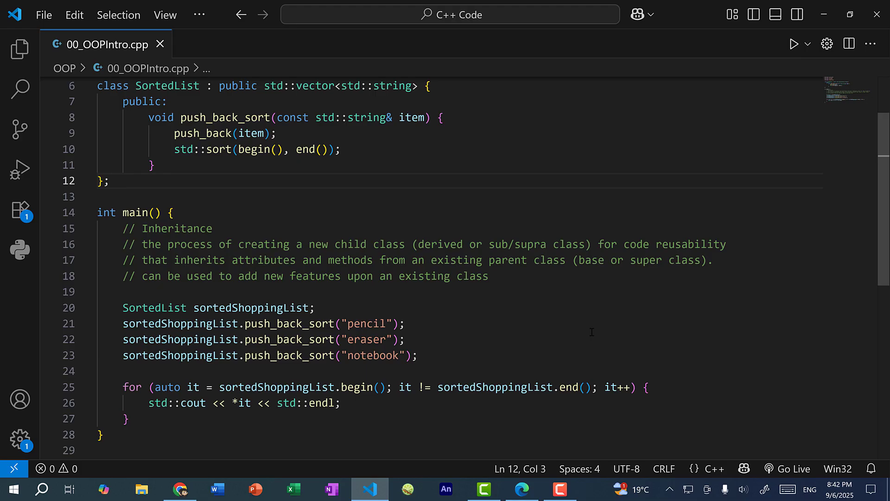
pyautogui.click(110, 181)
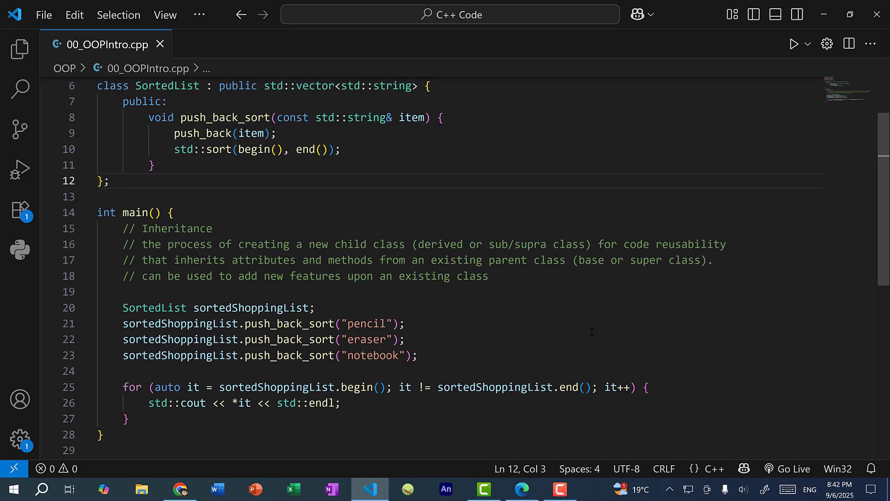
pyautogui.click(110, 181)
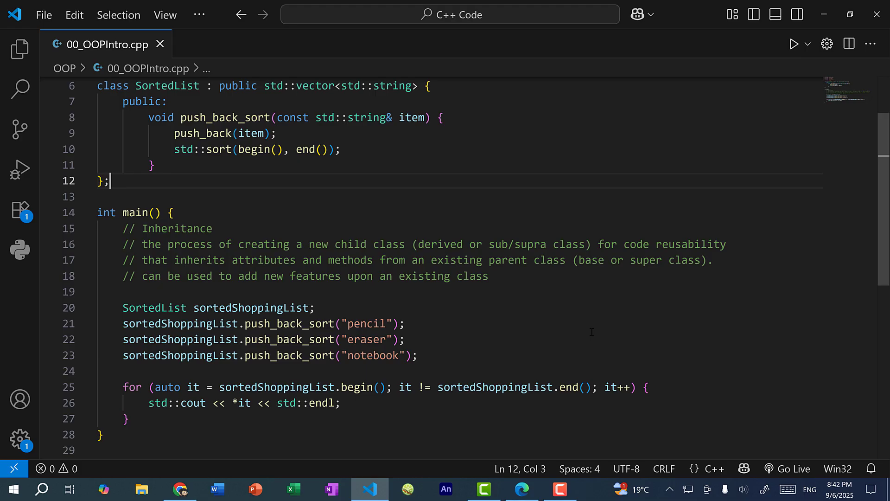
pyautogui.moveTo(494, 325)
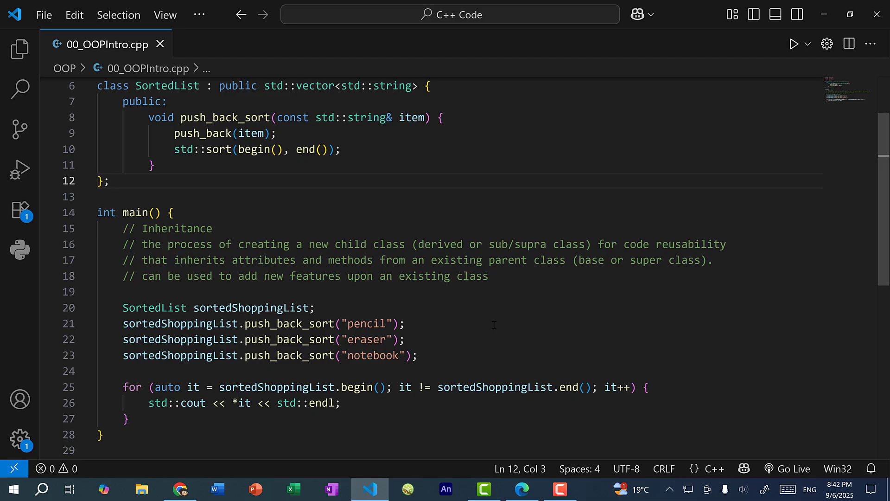
pyautogui.click(419, 355)
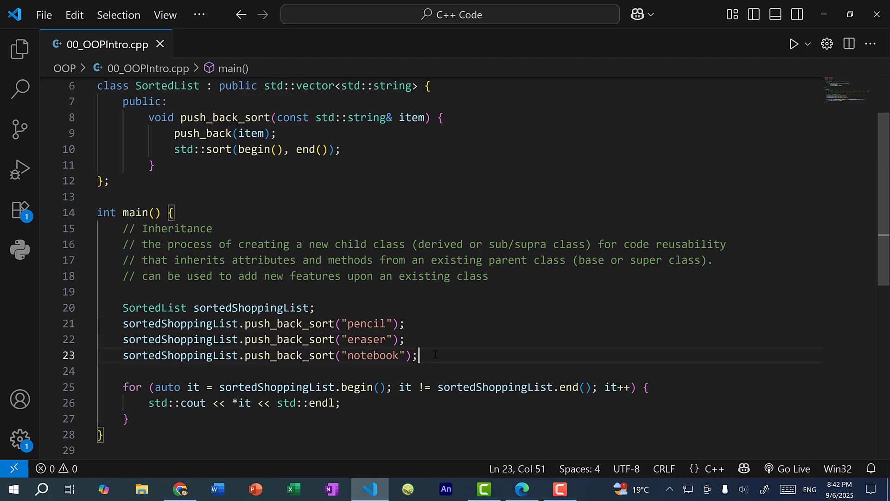
pyautogui.moveTo(446, 364)
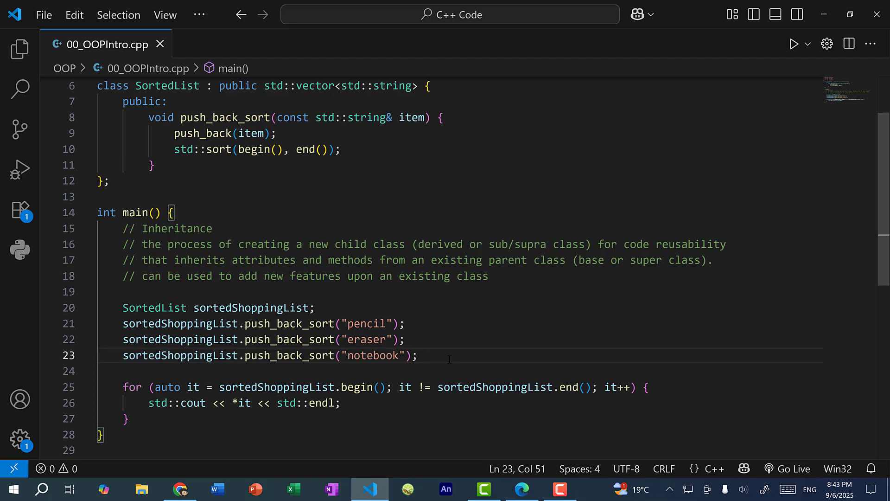
pyautogui.doubleClick(167, 85)
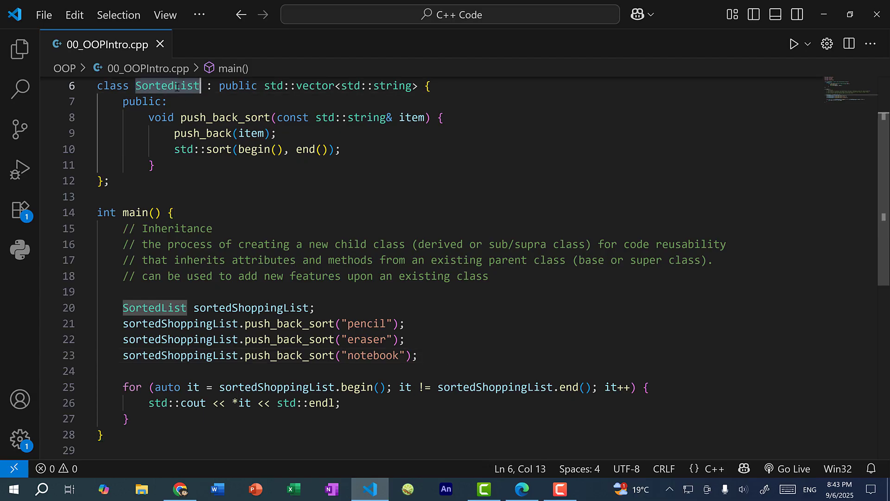
pyautogui.doubleClick(316, 86)
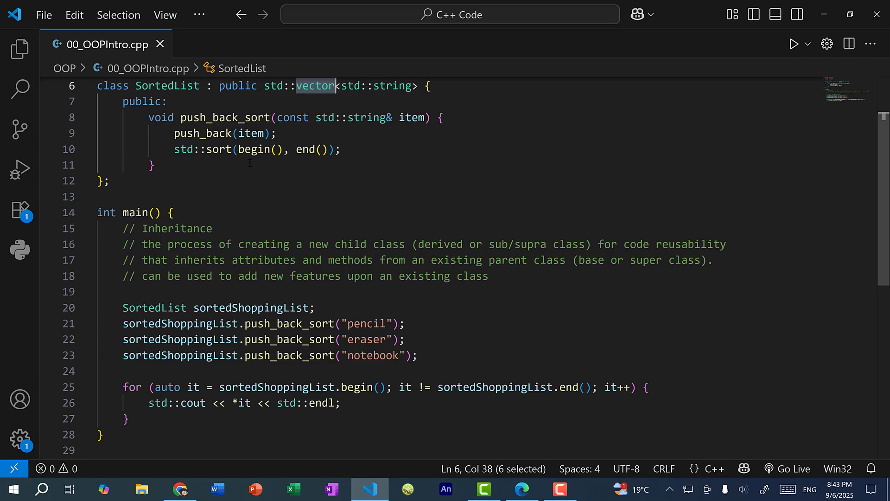
pyautogui.doubleClick(224, 118)
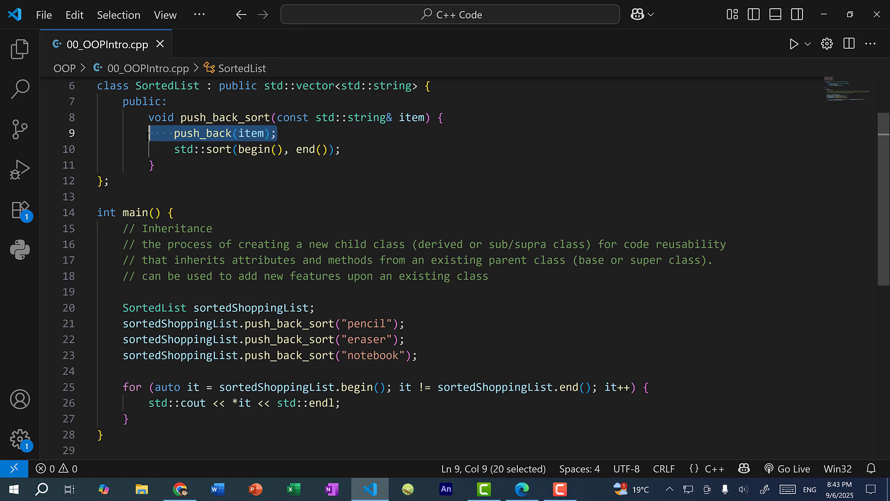
pyautogui.moveTo(209, 133)
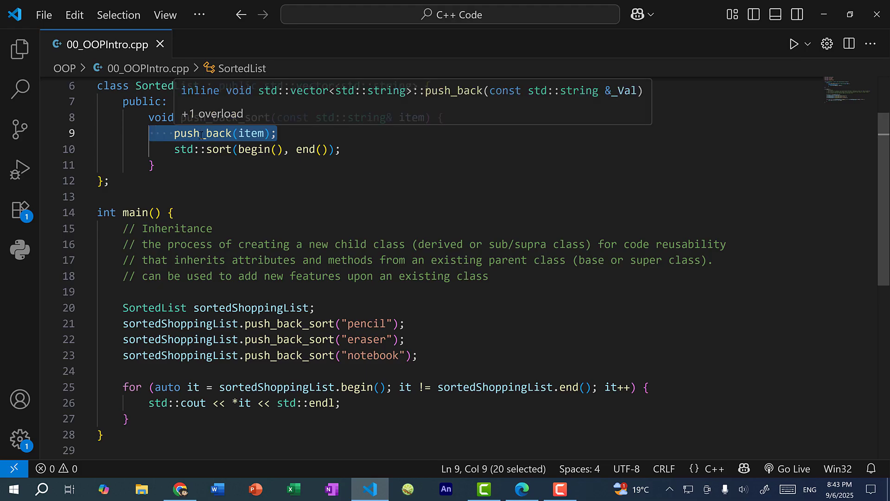